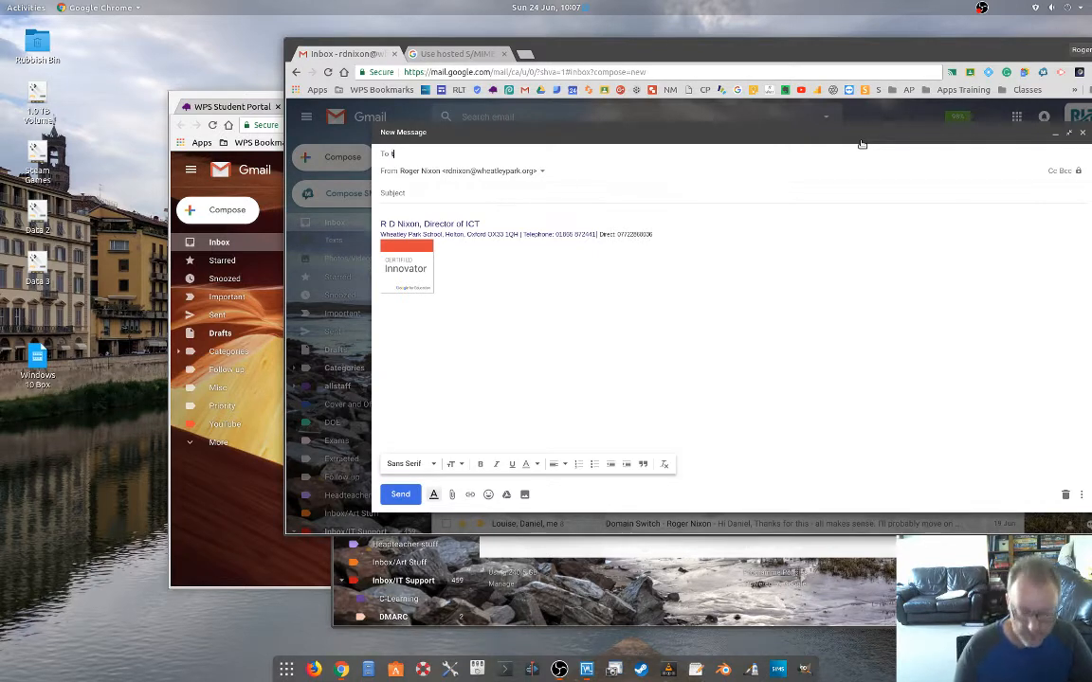
Step: Address the new message to 'test student' and view its full message security details
type("test")
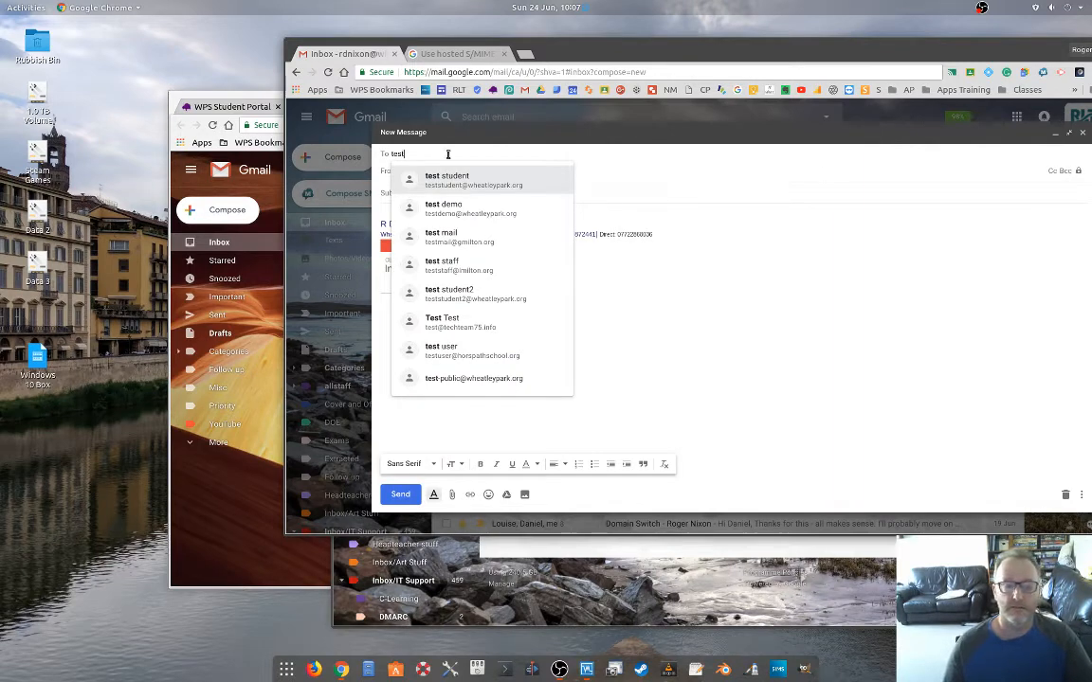
left_click(474, 180)
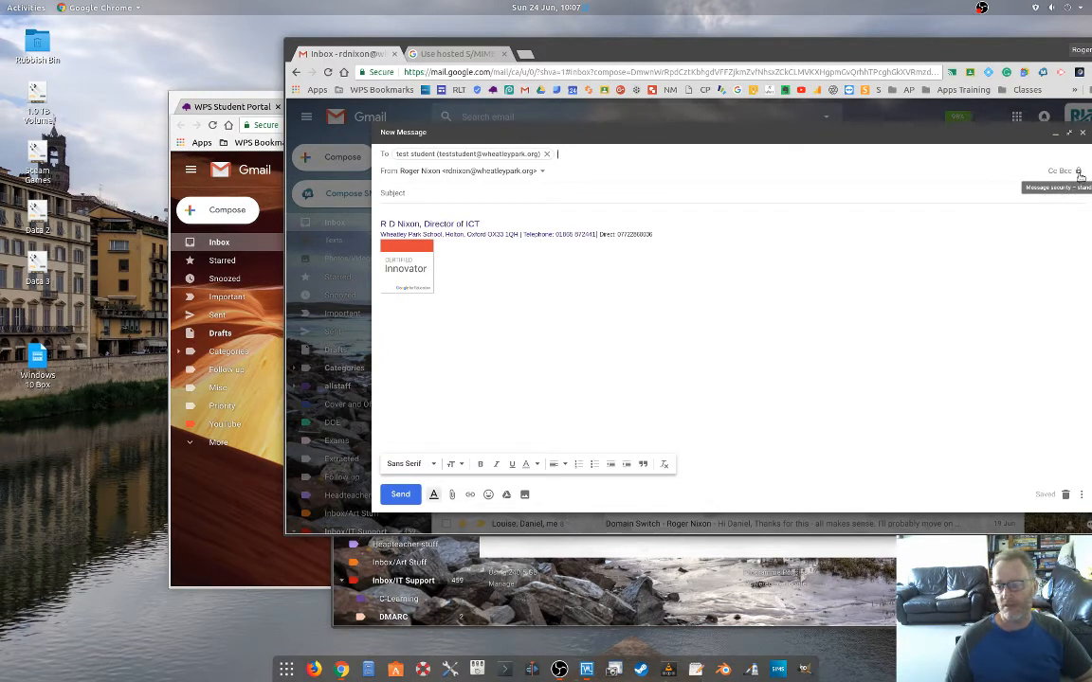
left_click(1077, 171)
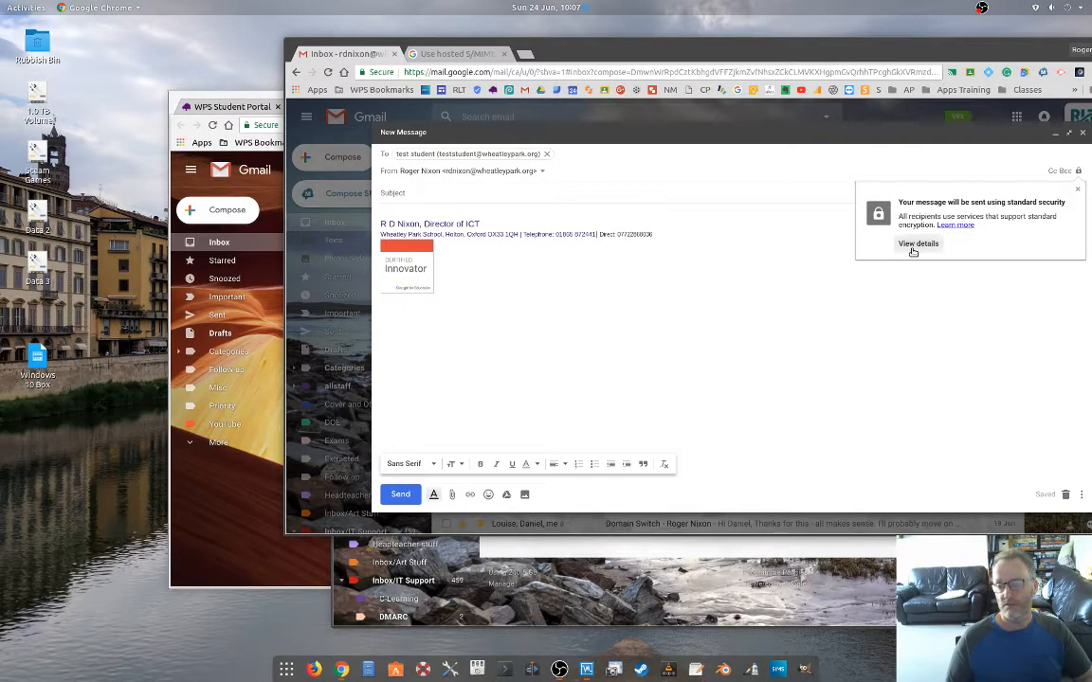
left_click(917, 242)
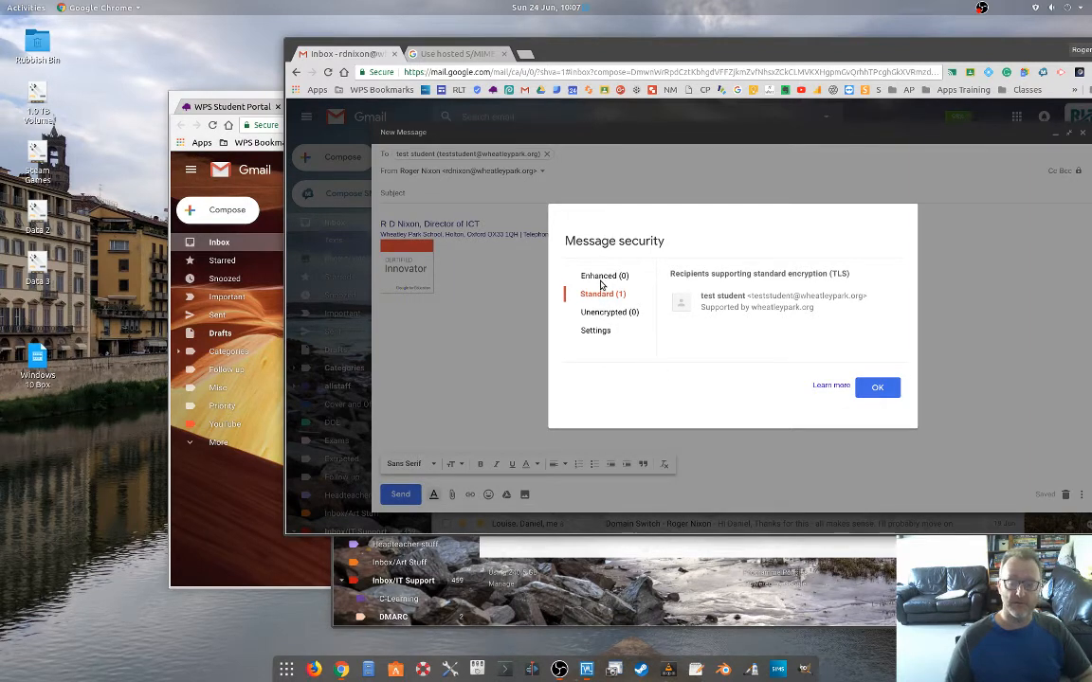
Step: Review Enhanced and Standard recipient lists and the signing Settings, then close with OK
left_click(604, 277)
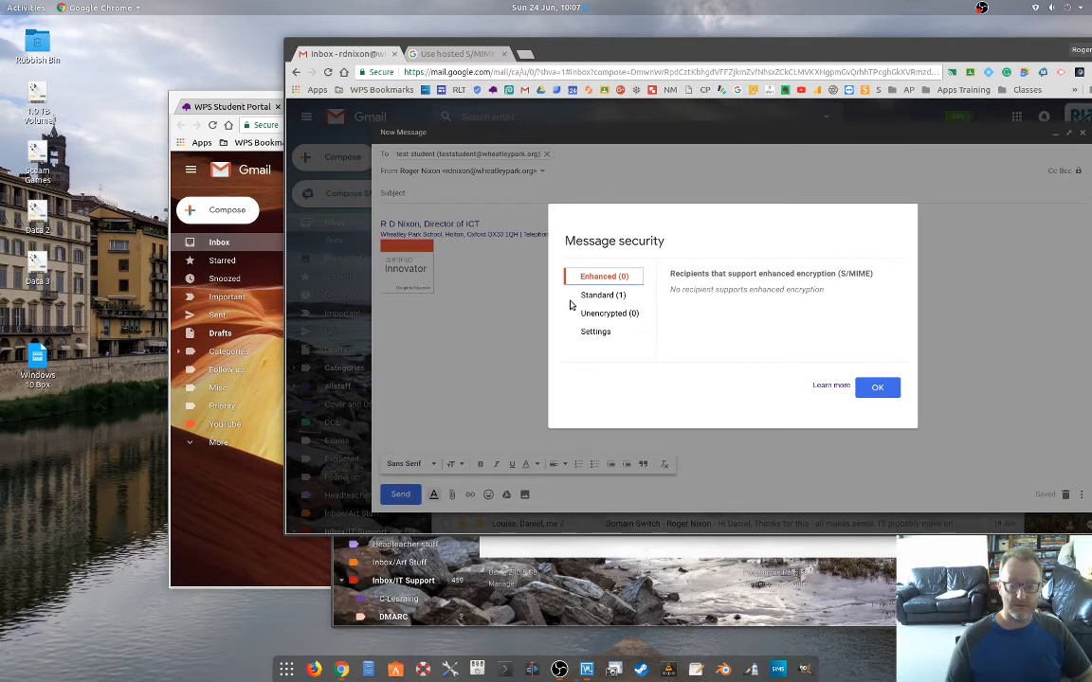
left_click(603, 295)
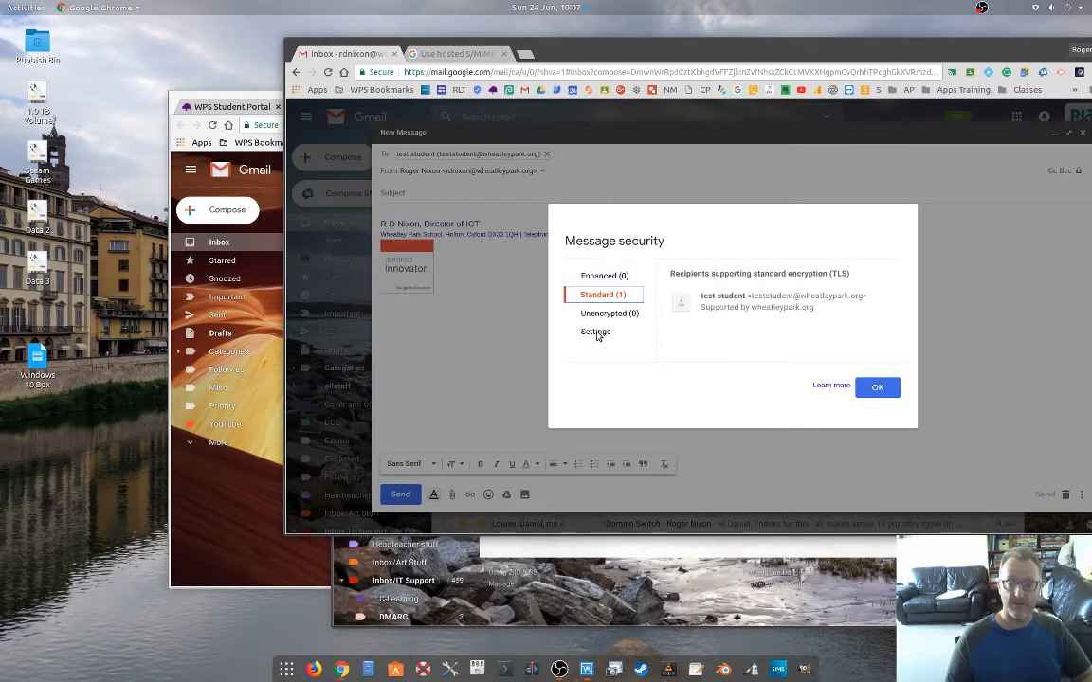
left_click(595, 330)
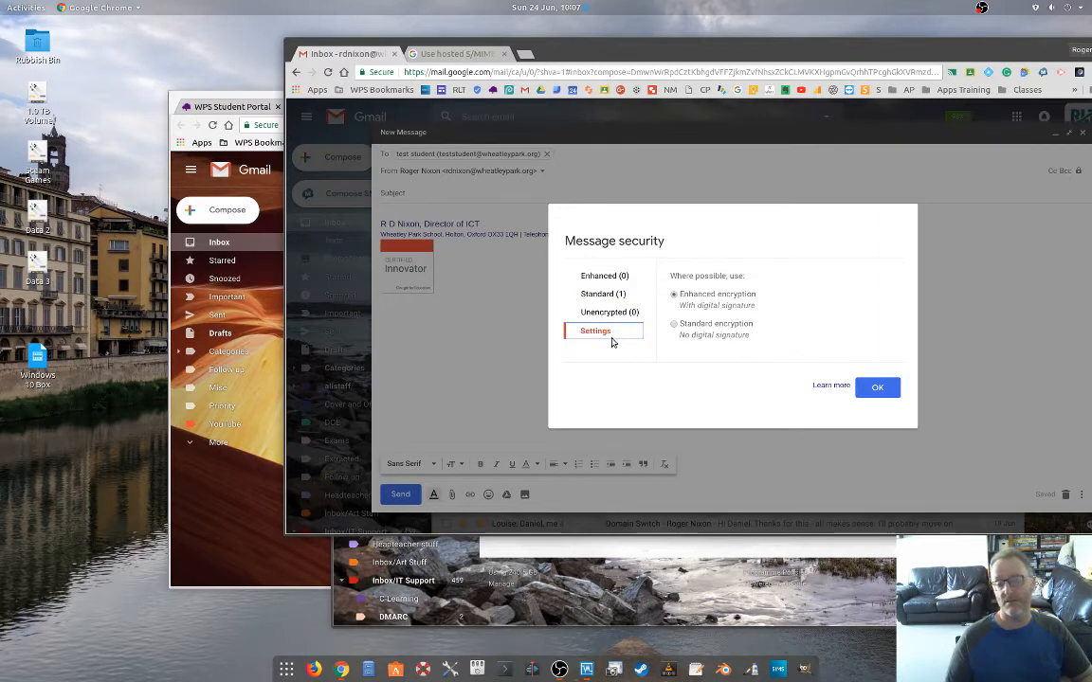
mouse_move(690, 315)
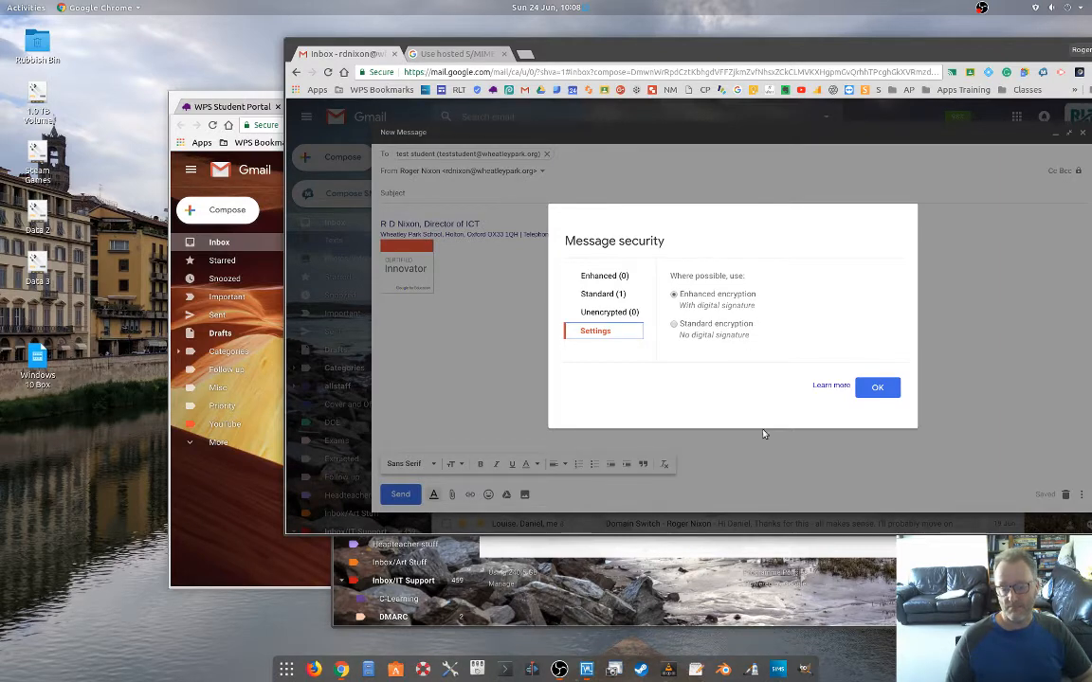
left_click(876, 387)
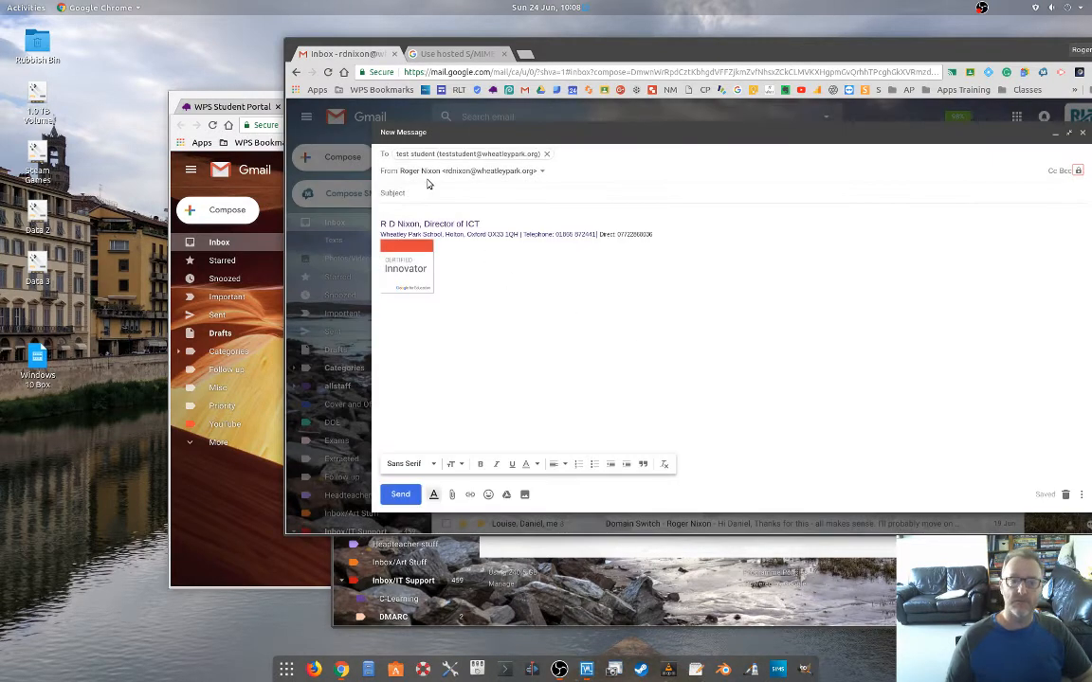
mouse_move(205, 99)
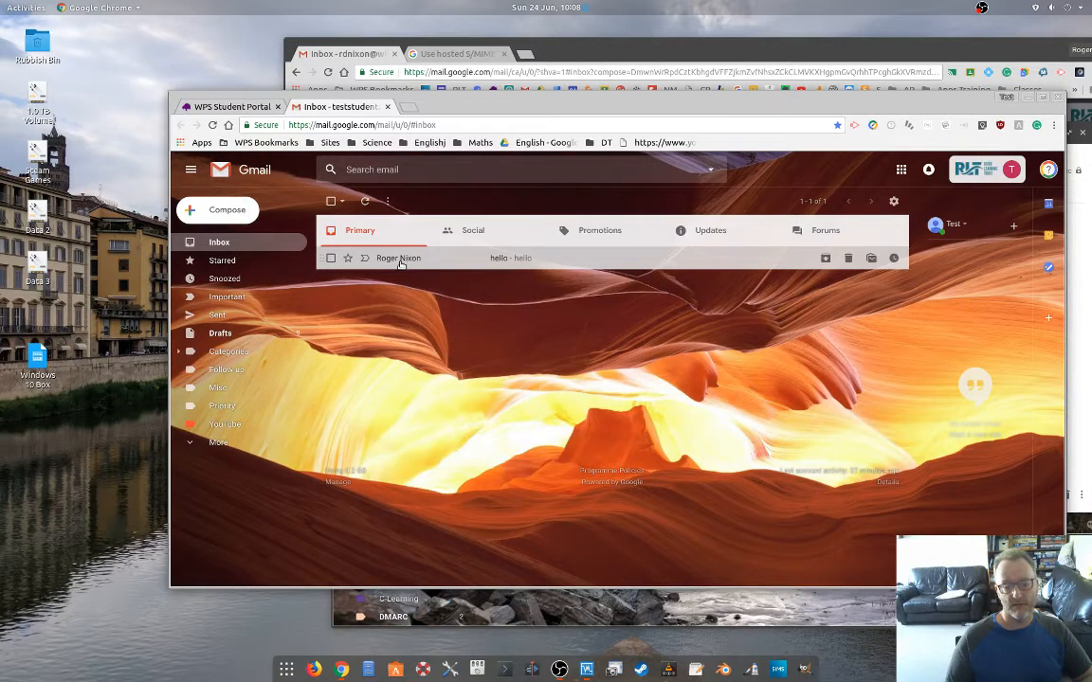
Step: Read the received 'hello' message, check the sender's signature certificate, and show its details
left_click(398, 258)
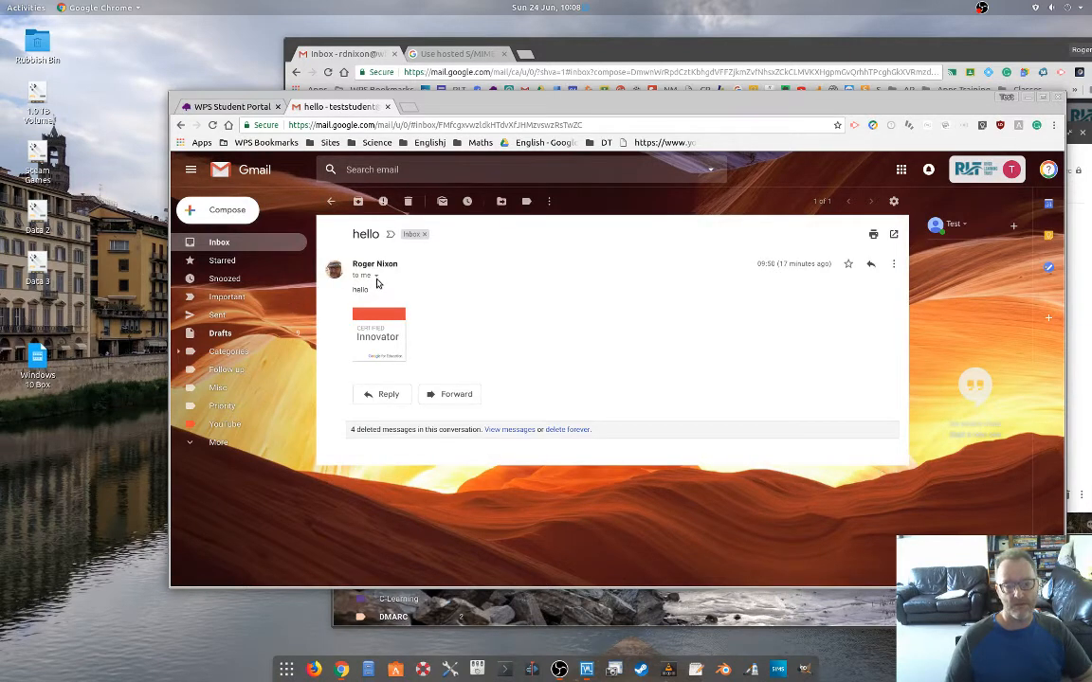
mouse_move(377, 277)
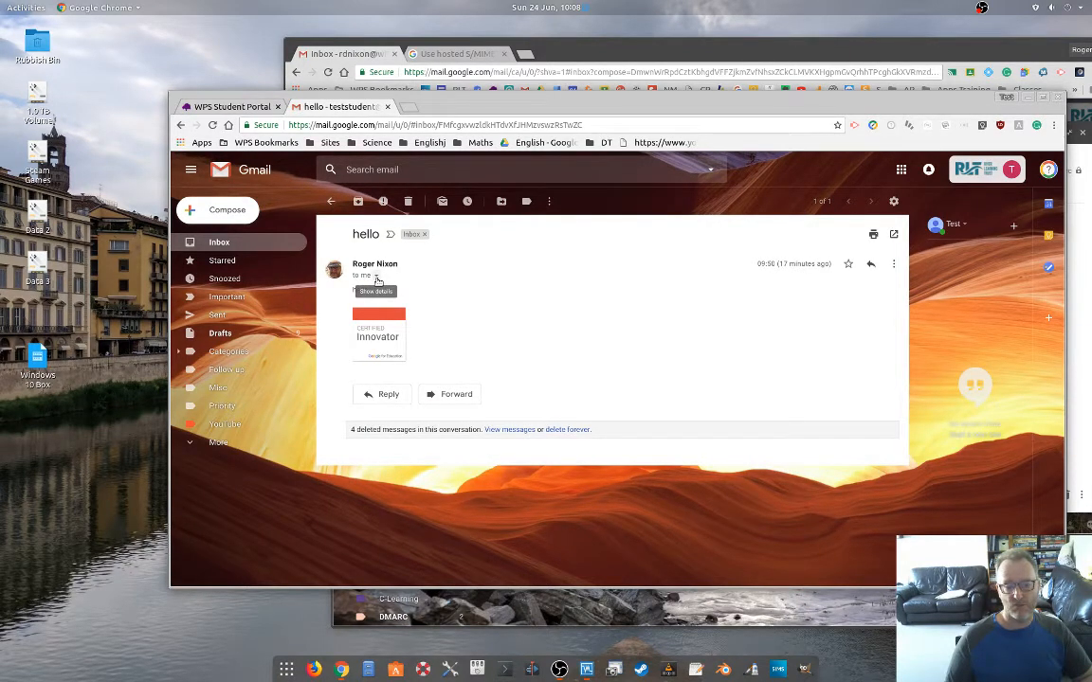
left_click(375, 292)
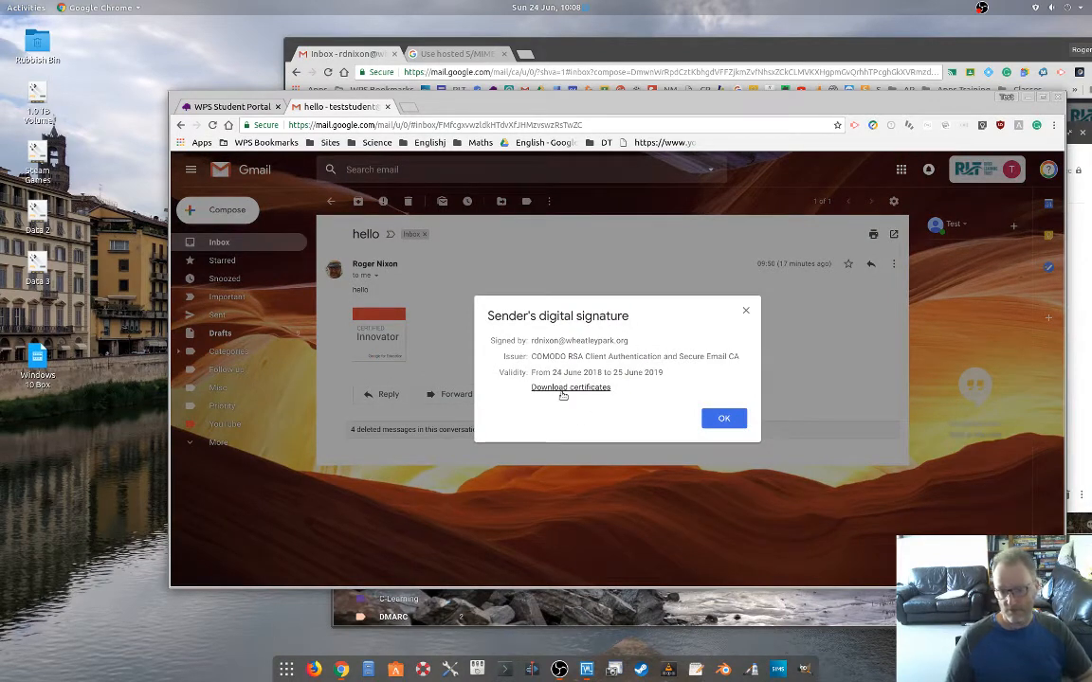
left_click(724, 419)
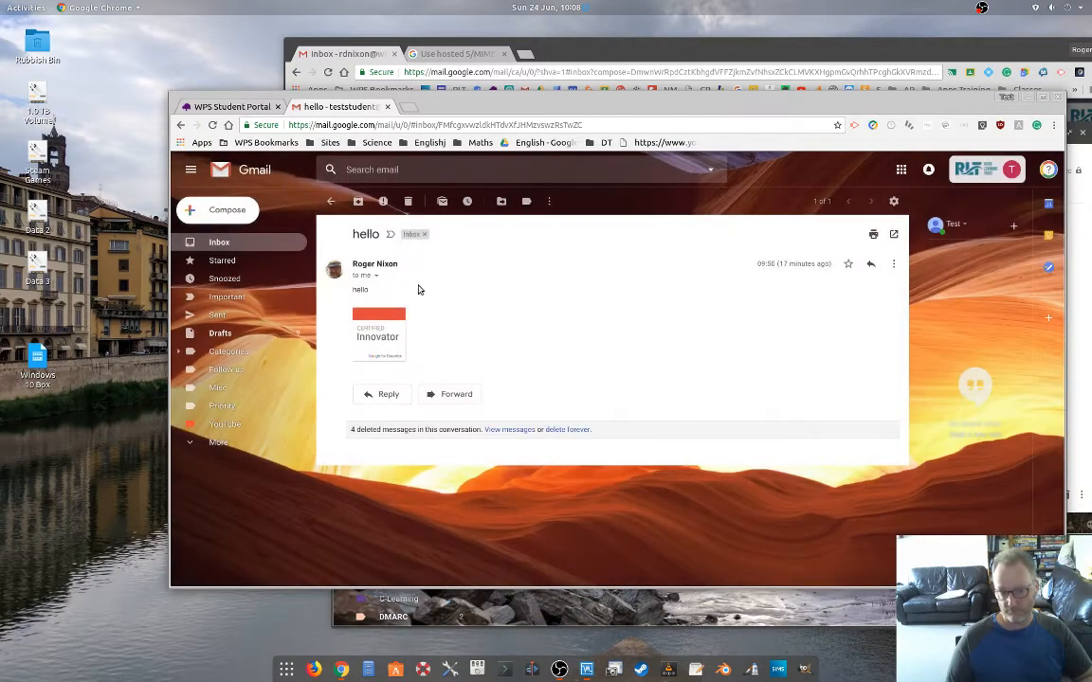
left_click(364, 275)
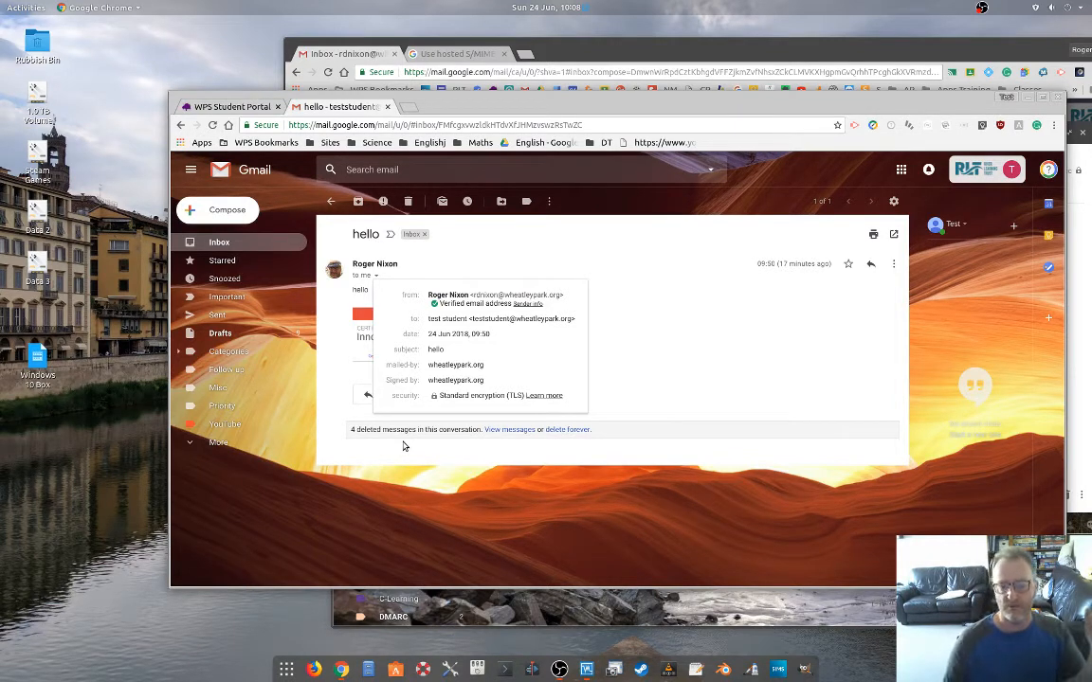
mouse_move(644, 409)
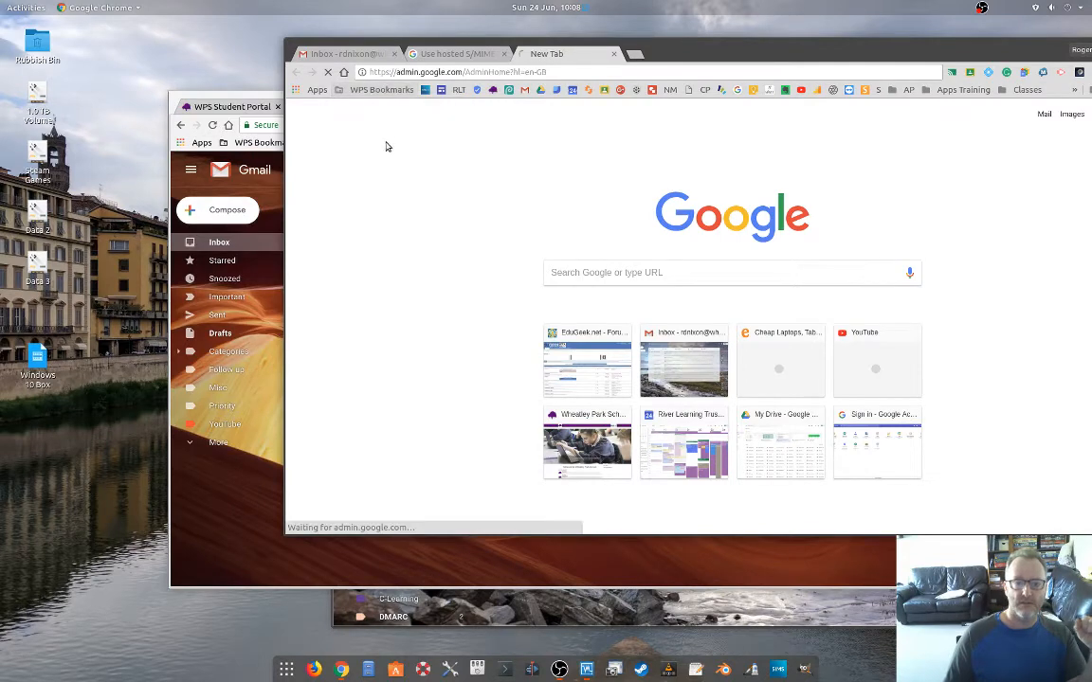
mouse_move(411, 182)
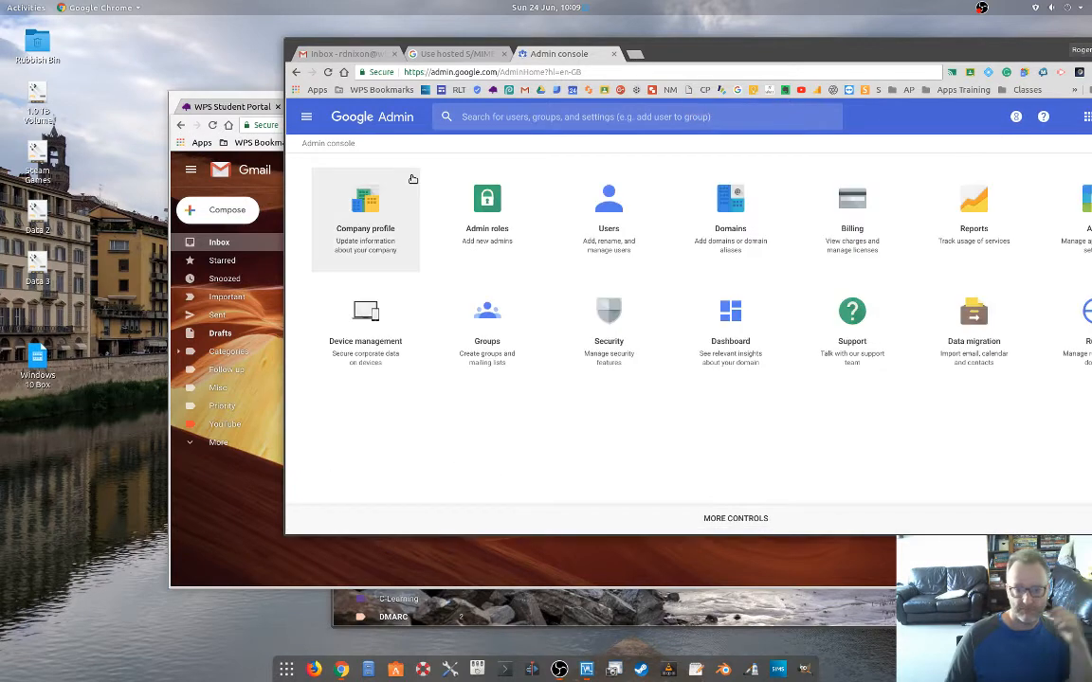
Step: Navigate the admin console menu through Apps > G Suite to the Gmail service settings
left_click(307, 117)
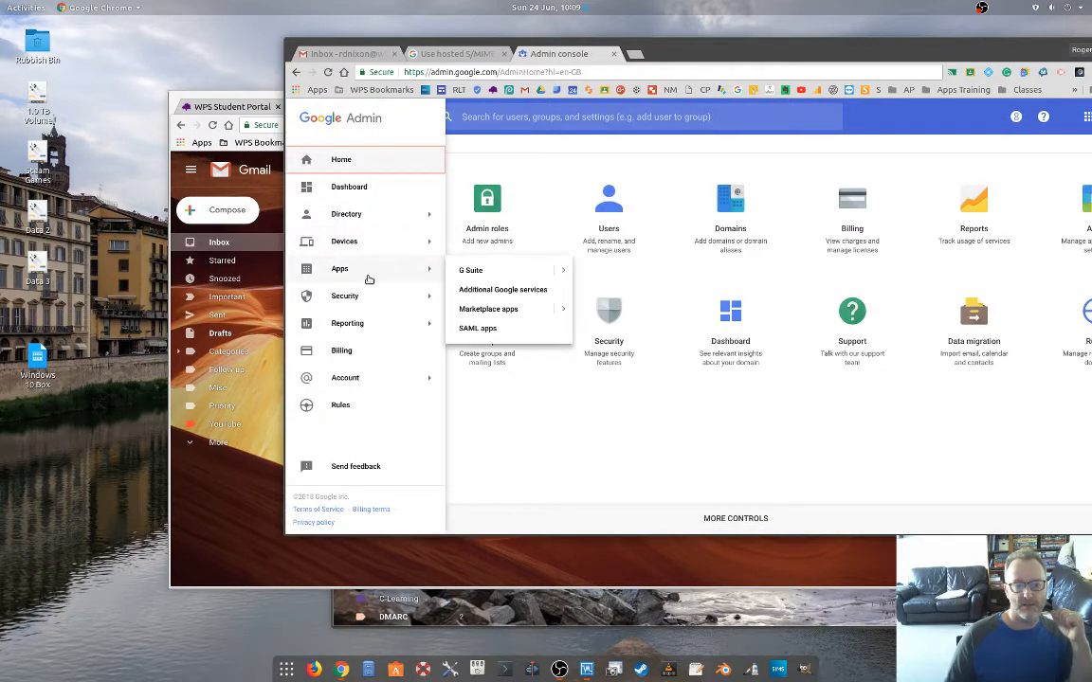
left_click(470, 270)
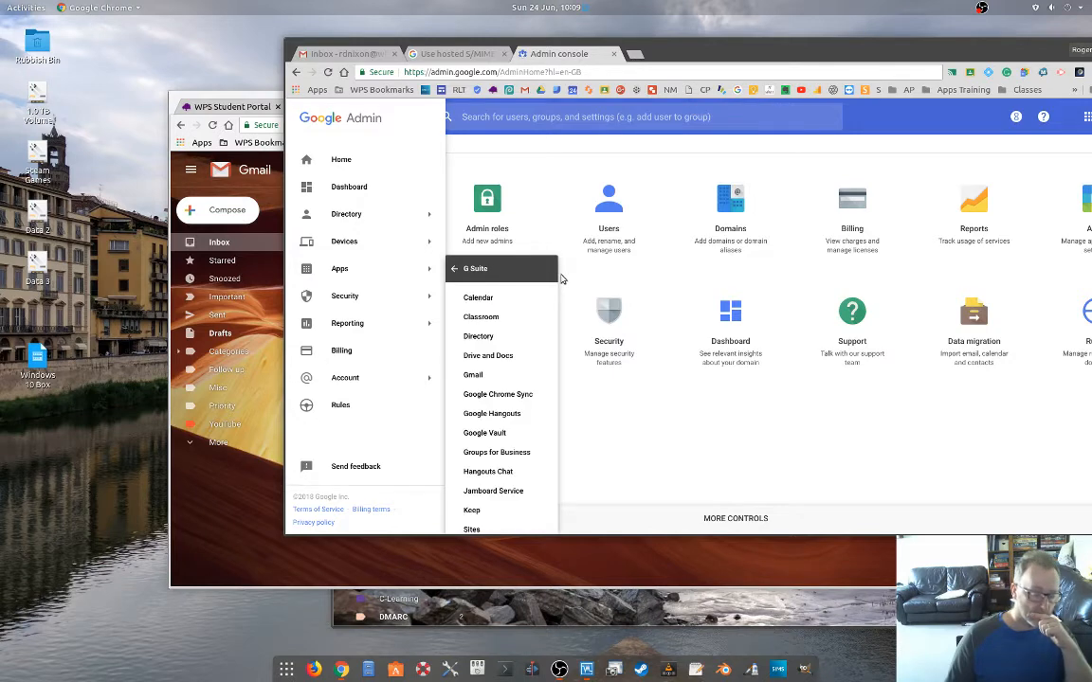
left_click(472, 376)
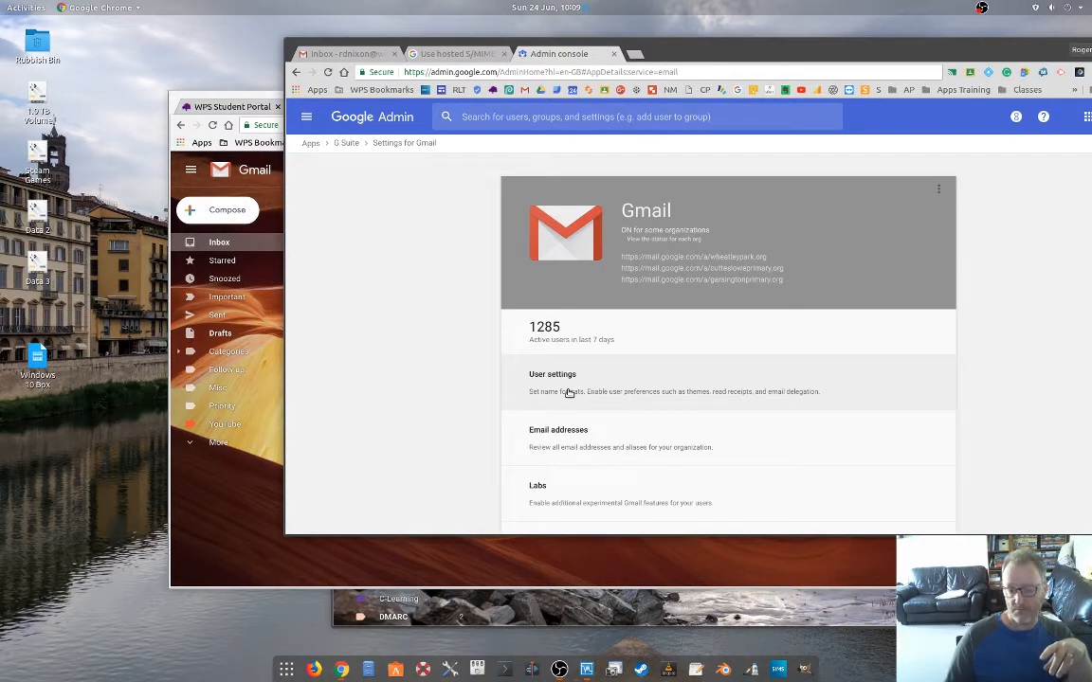
left_click(554, 374)
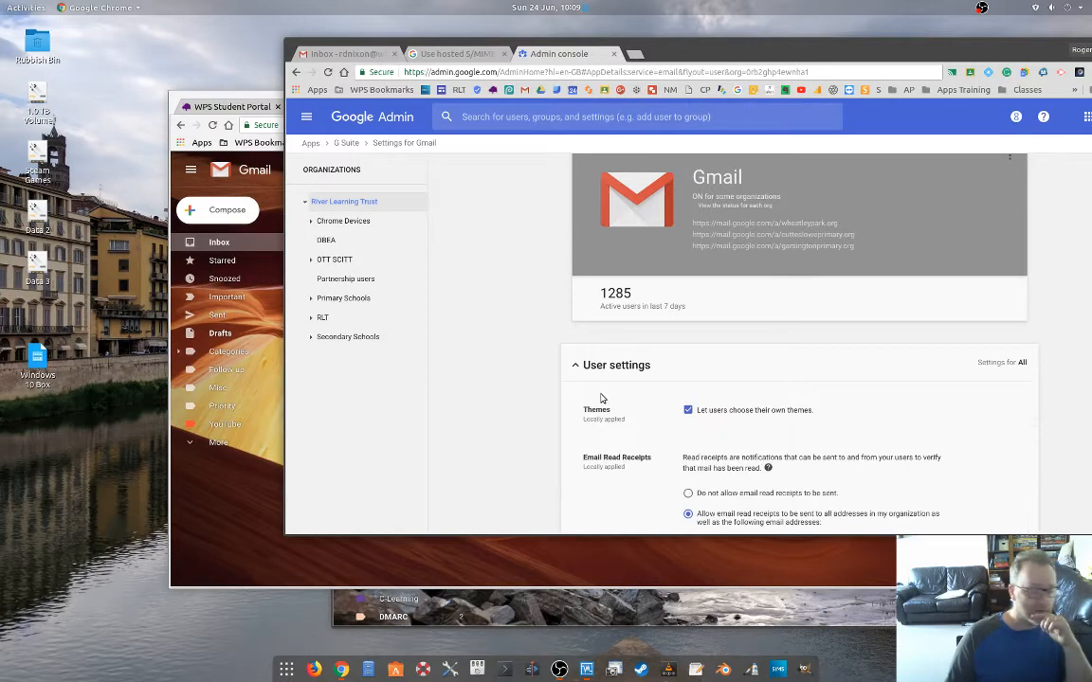
scroll("down", 3)
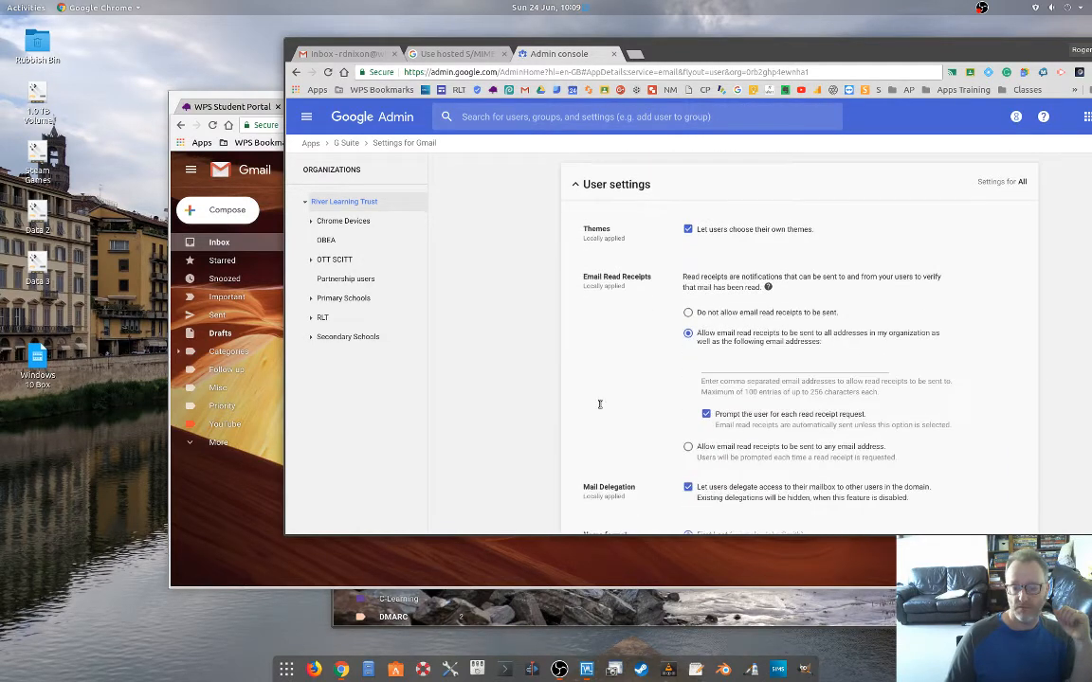
scroll("down", 3)
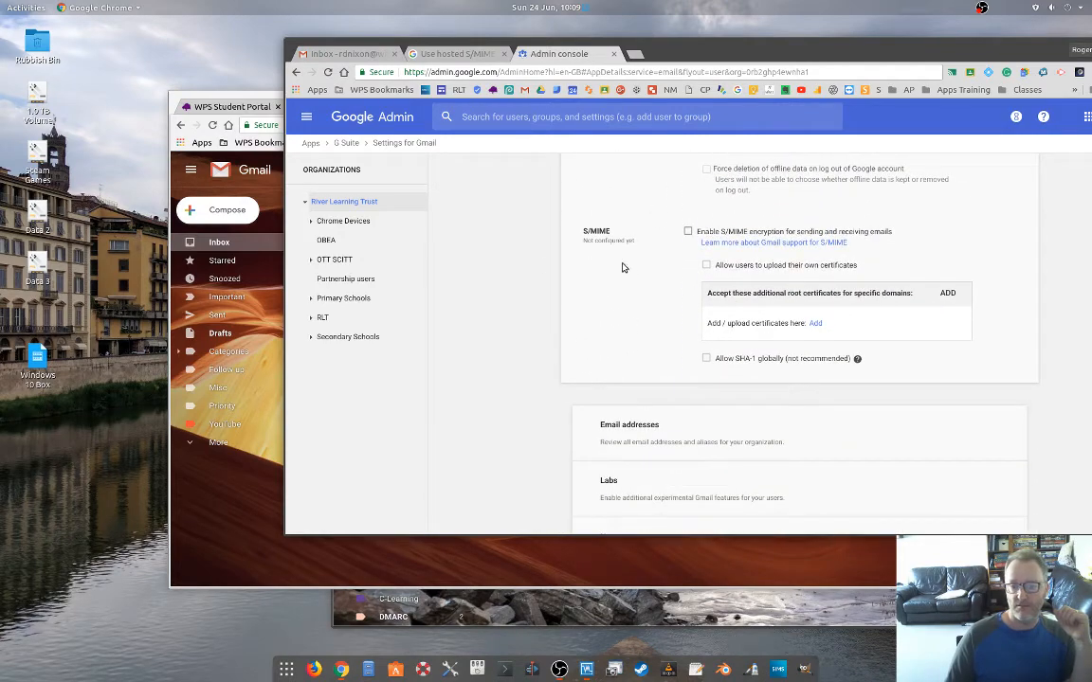
mouse_move(595, 300)
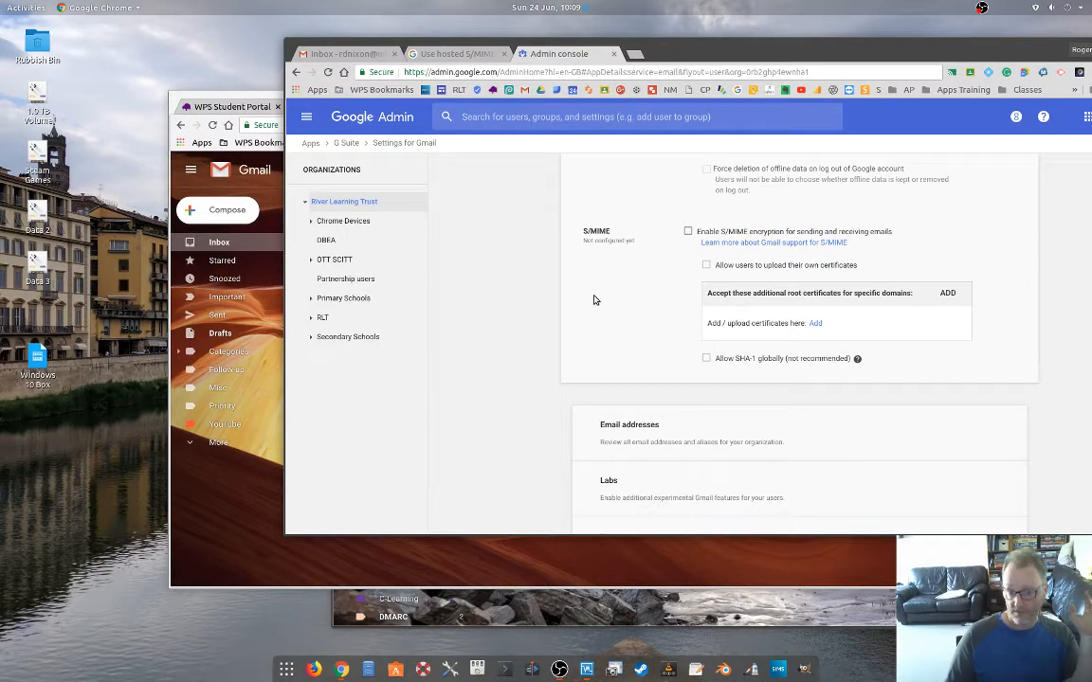
mouse_move(557, 311)
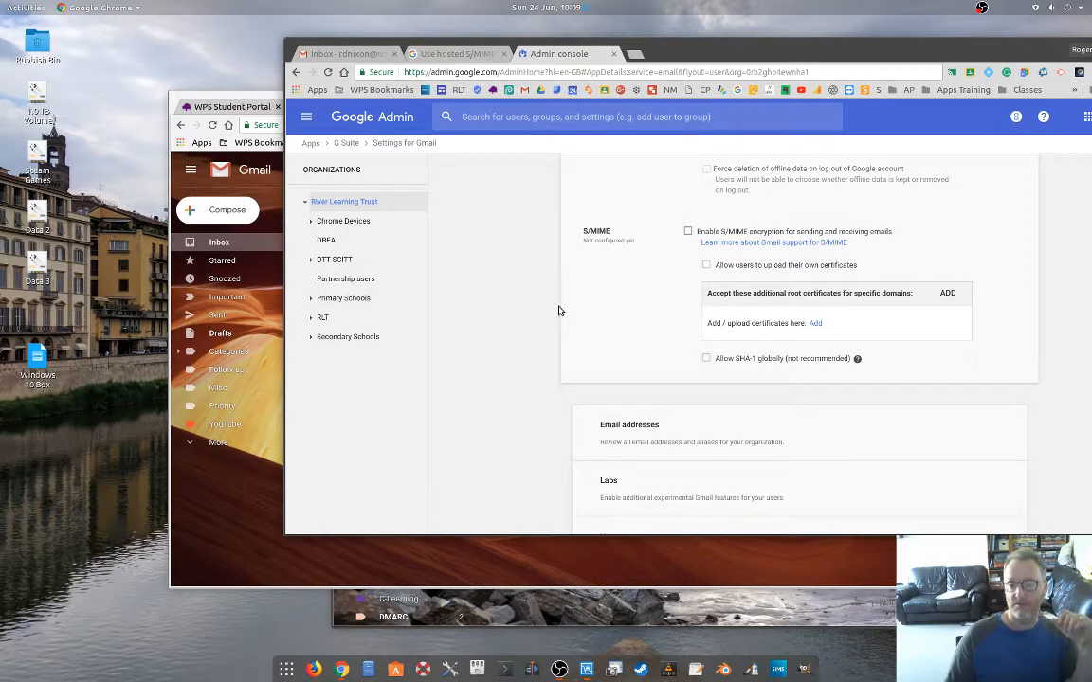
mouse_move(694, 294)
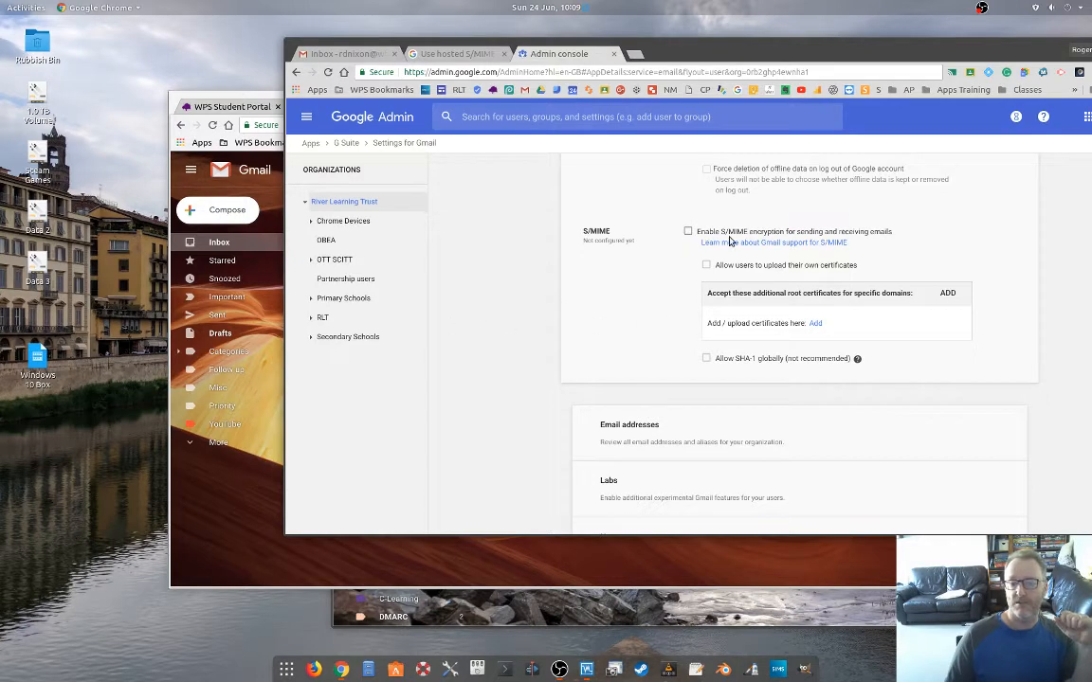
mouse_move(879, 242)
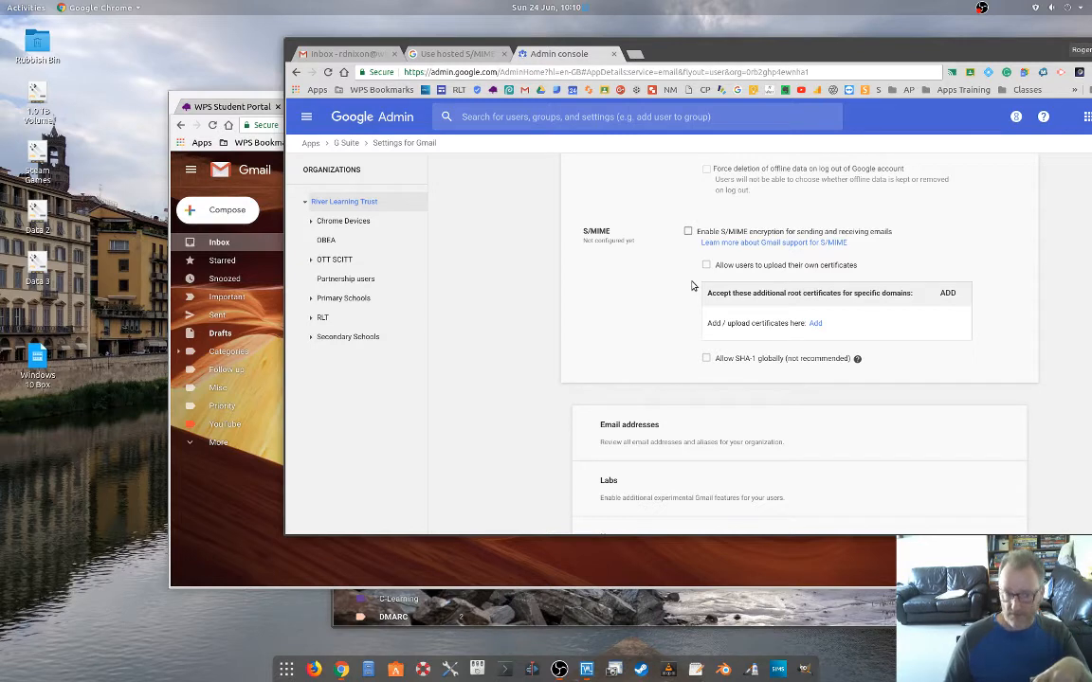
mouse_move(641, 349)
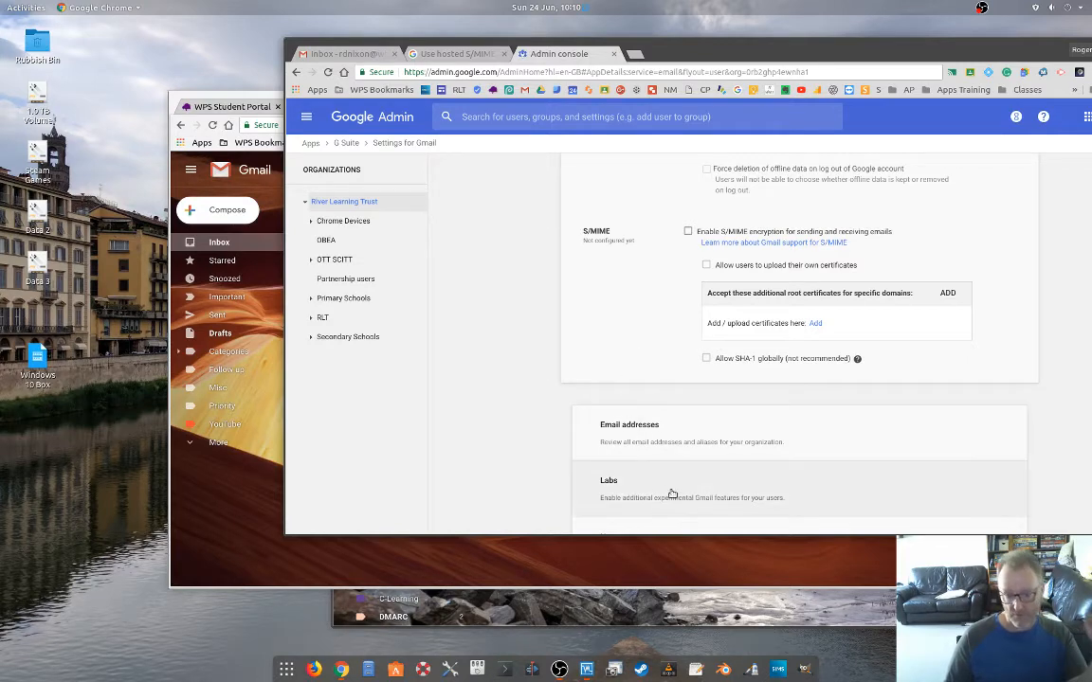
mouse_move(688, 637)
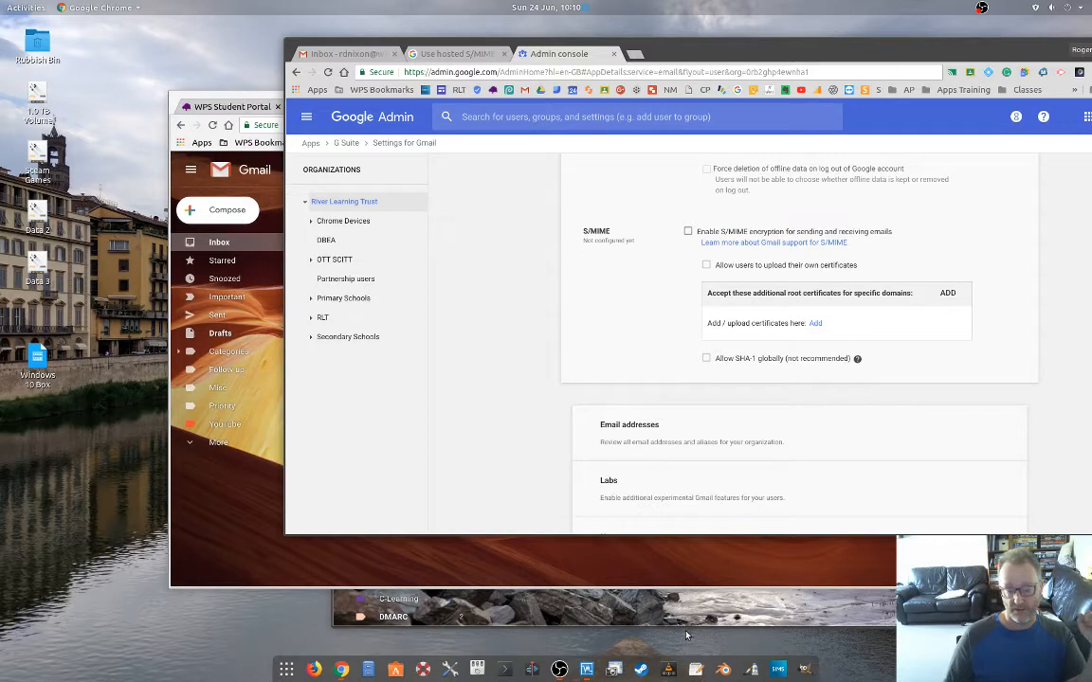
mouse_move(675, 637)
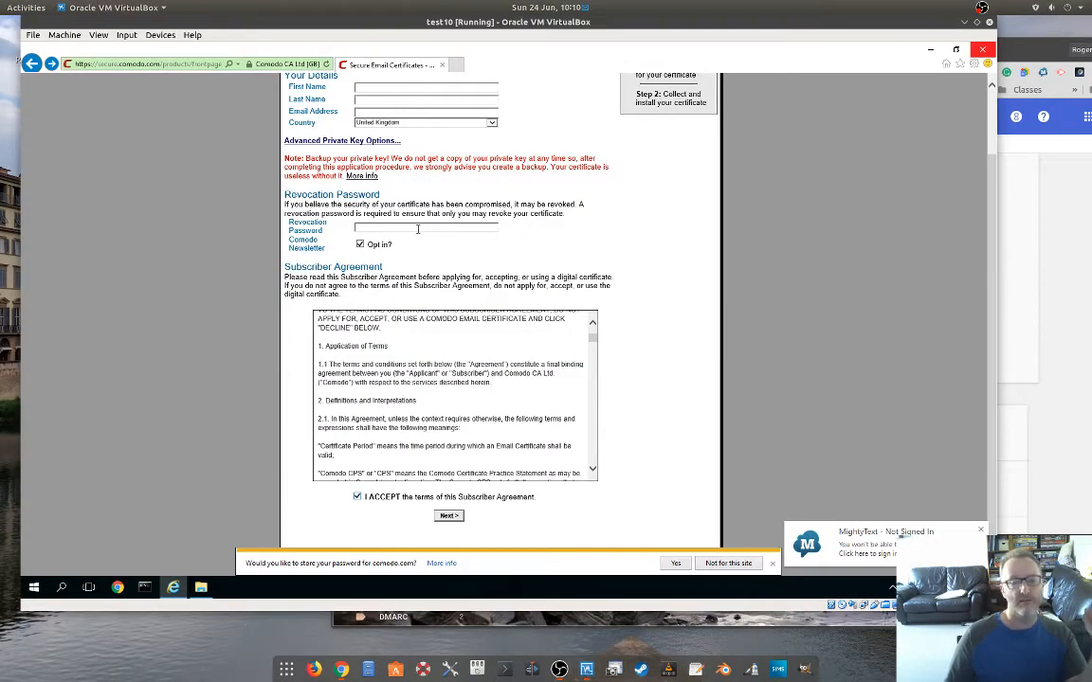
Step: Scroll up the Comodo Secure Email Certificate application page in the VM's Internet Explorer
scroll("up", 3)
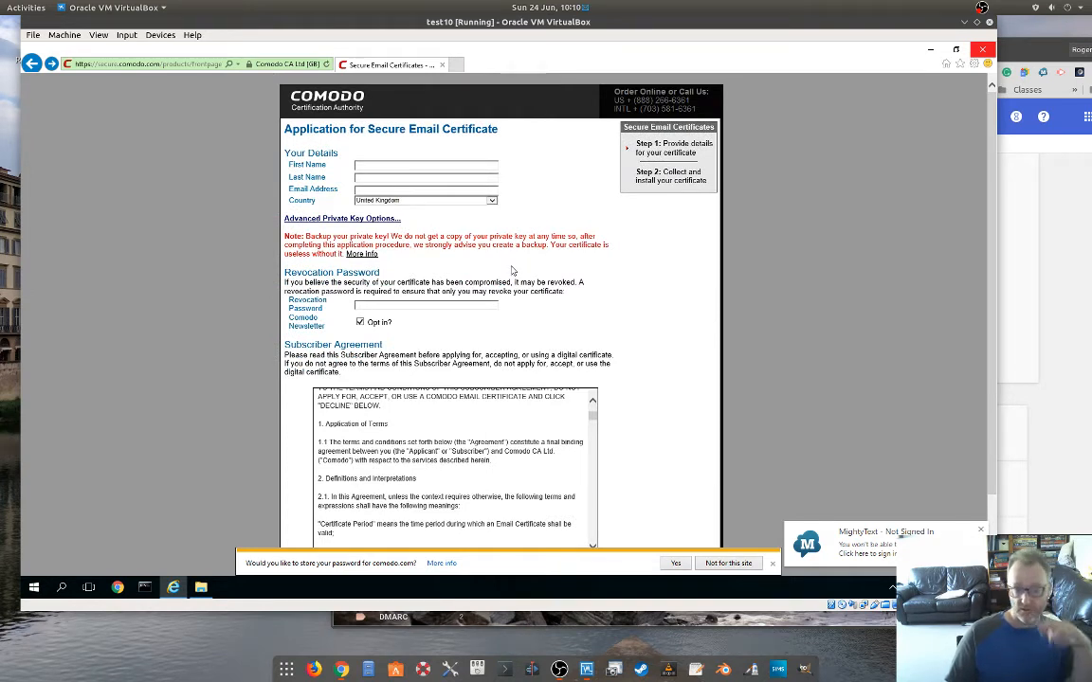
mouse_move(508, 273)
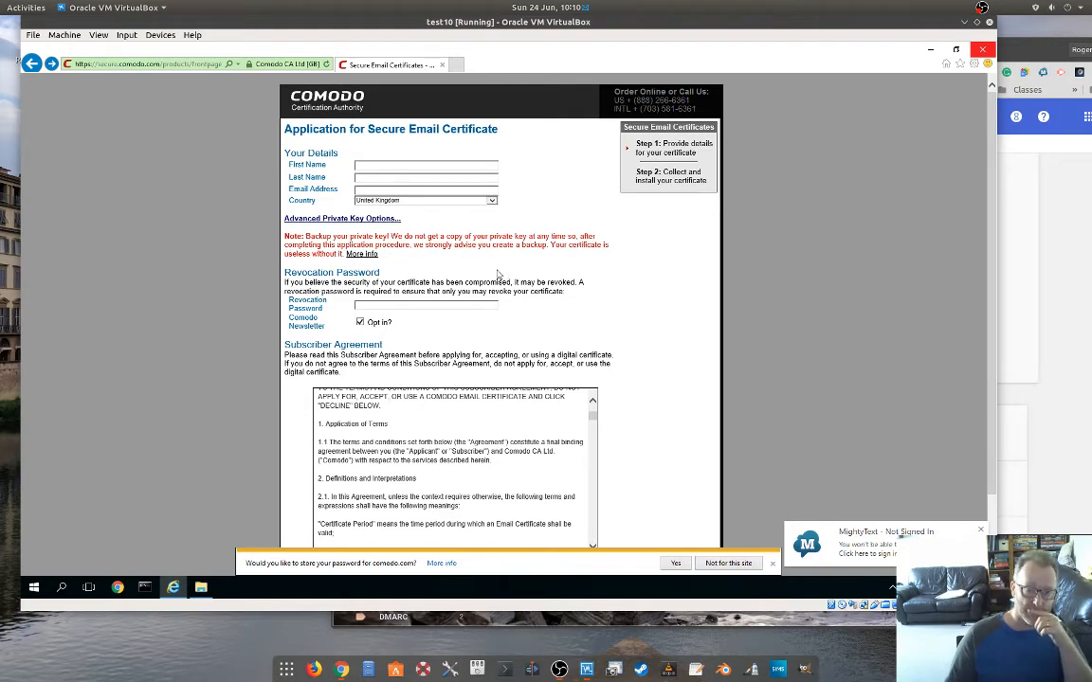
mouse_move(156, 125)
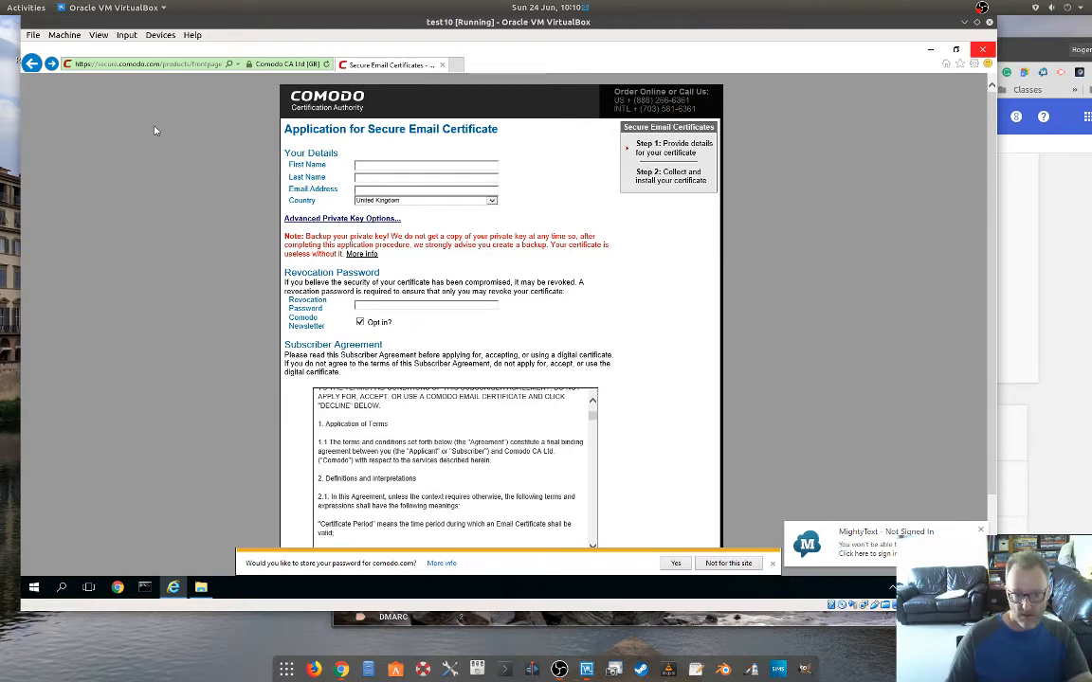
mouse_move(205, 168)
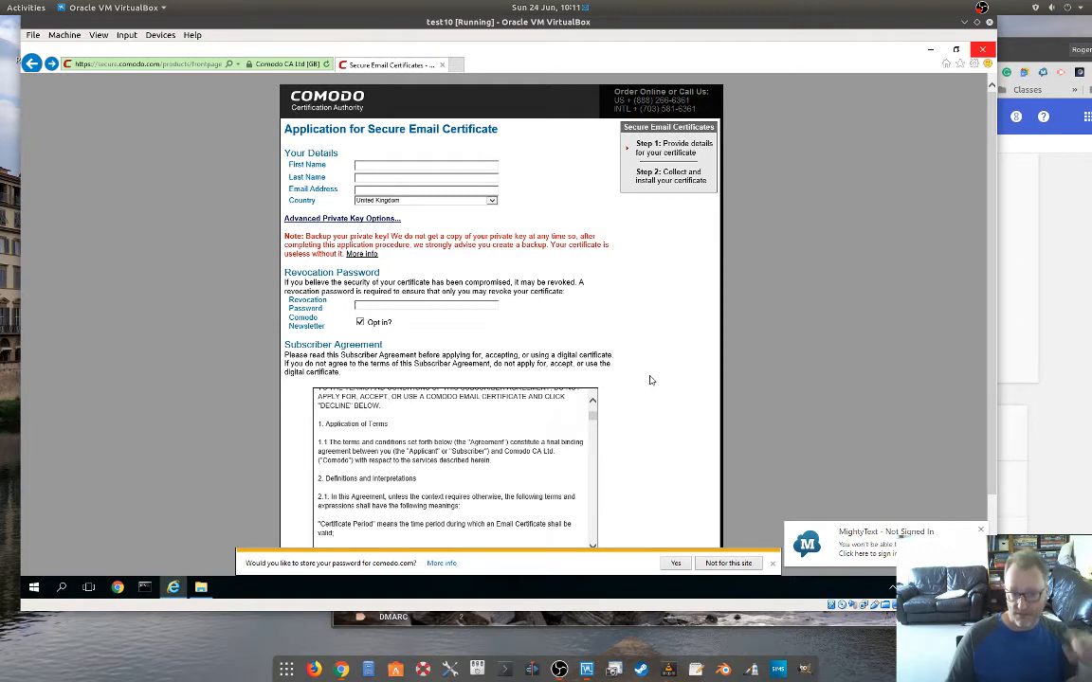
mouse_move(641, 383)
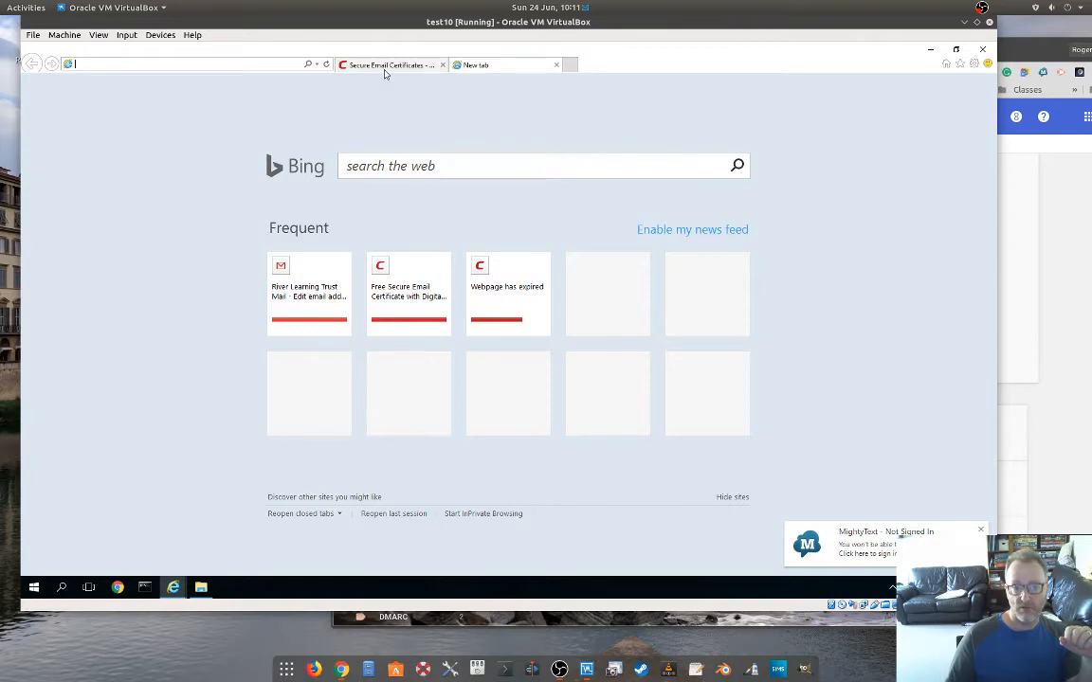
mouse_move(387, 64)
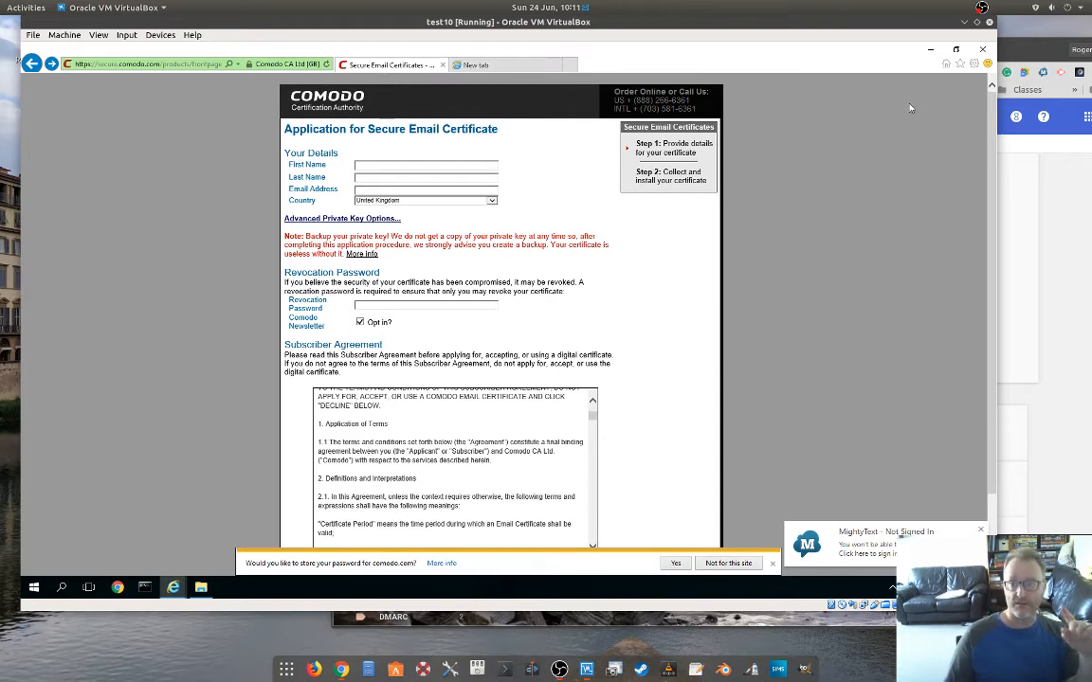
Step: Reach the Certificates list via Internet Options > Content
left_click(975, 65)
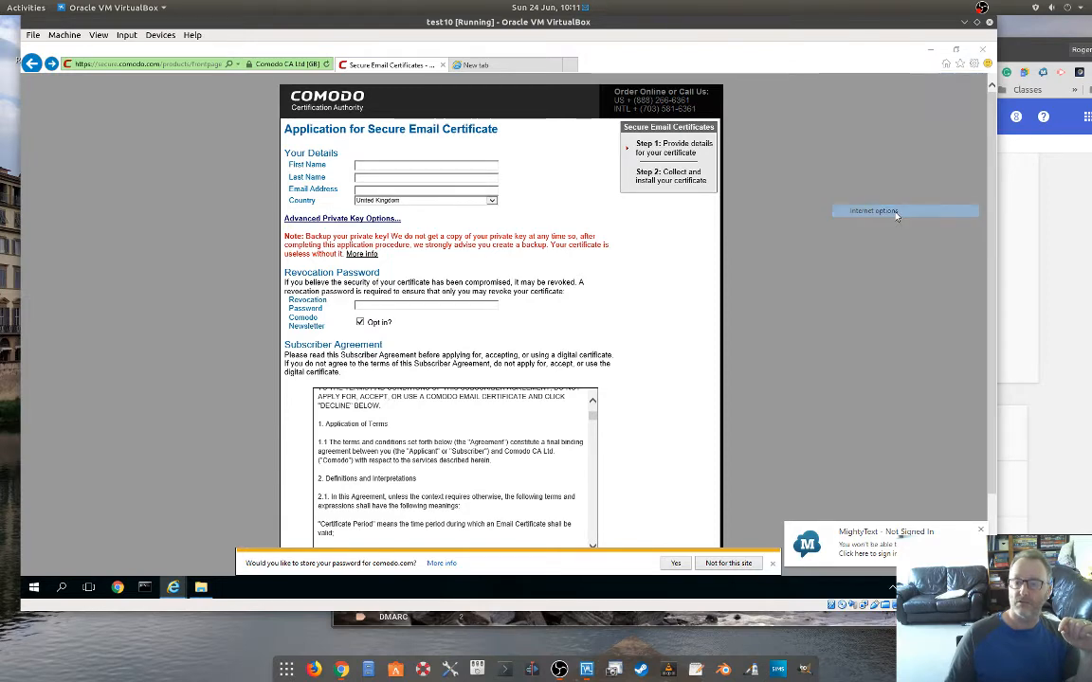
left_click(872, 211)
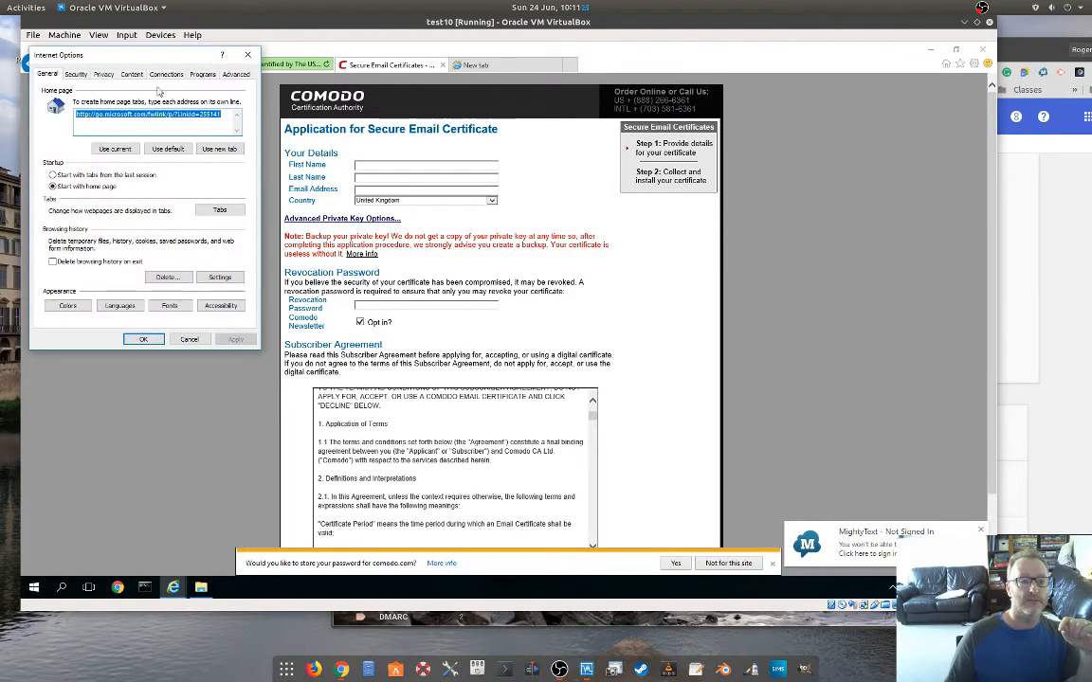
left_click(133, 74)
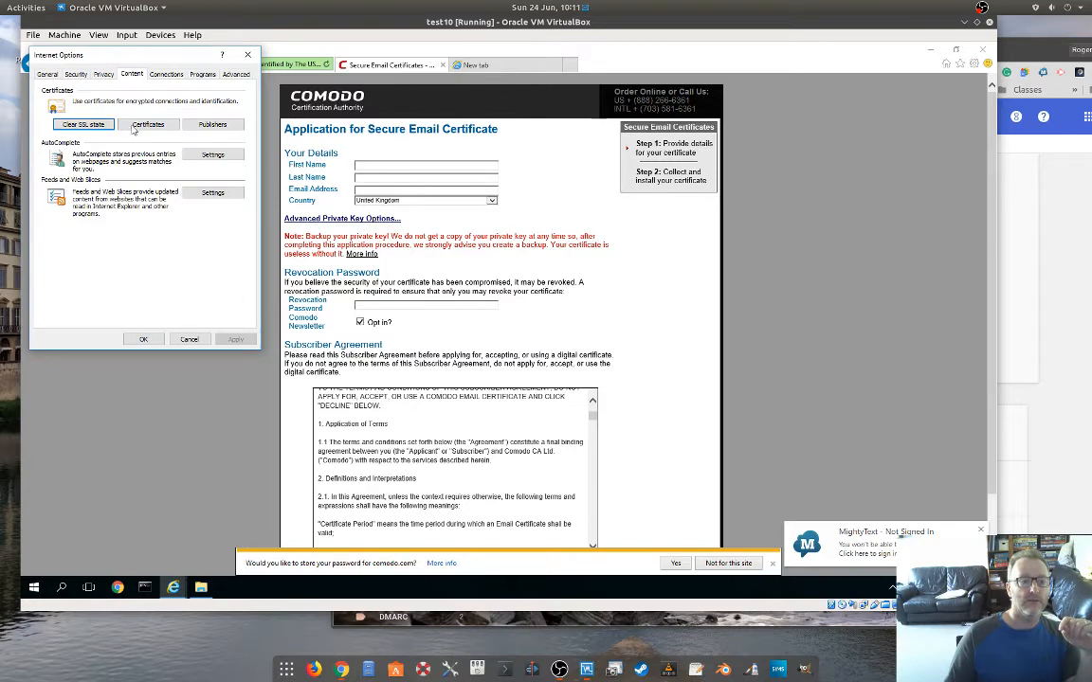
left_click(148, 125)
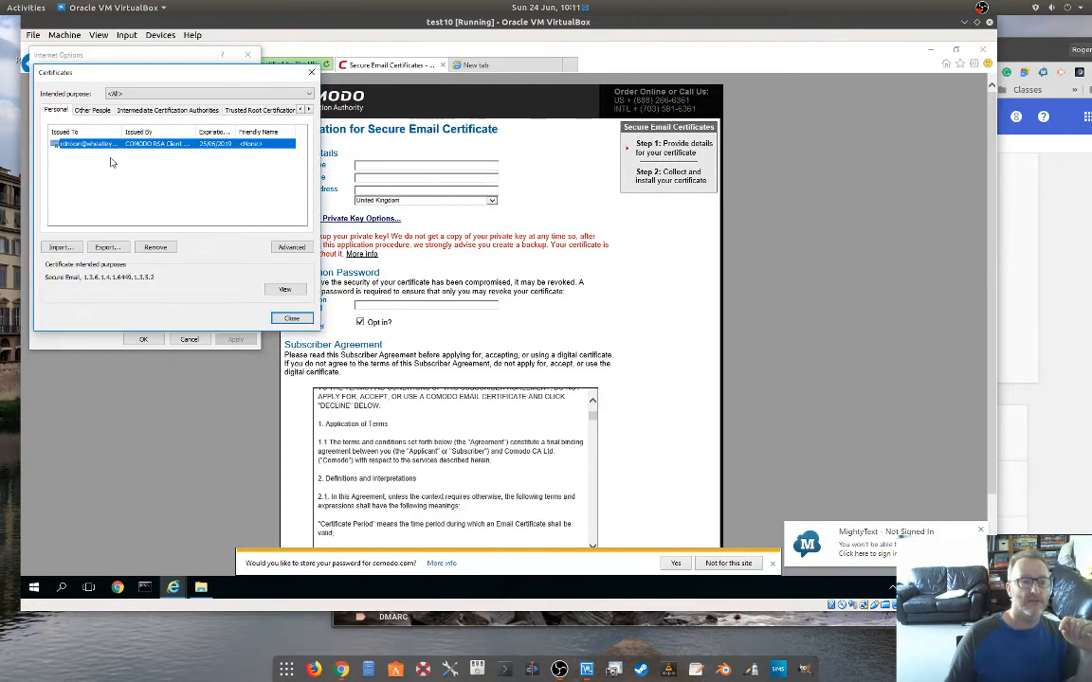
mouse_move(157, 167)
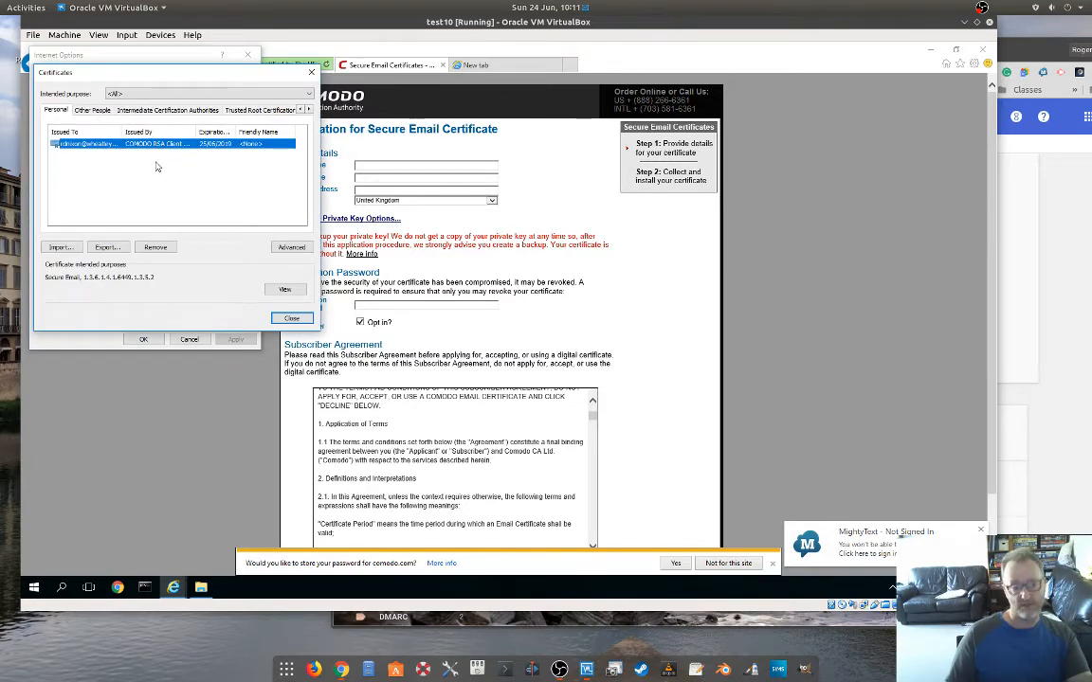
Step: Export the personal email certificate with its private key in PKCS #12 (.PFX) format
left_click(106, 247)
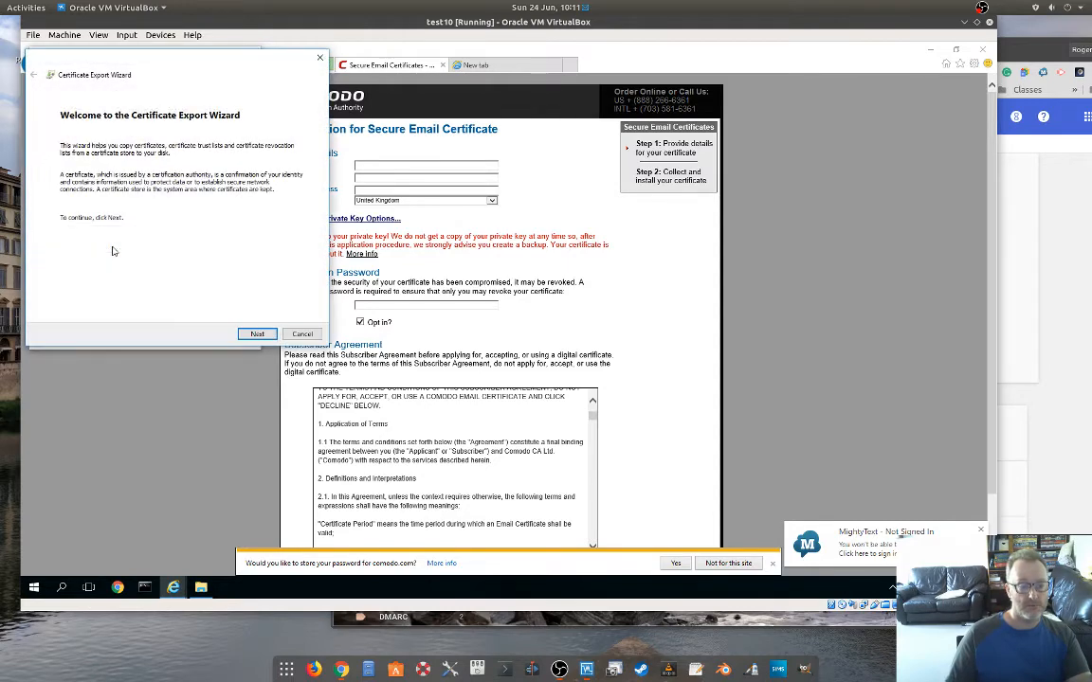
left_click(258, 334)
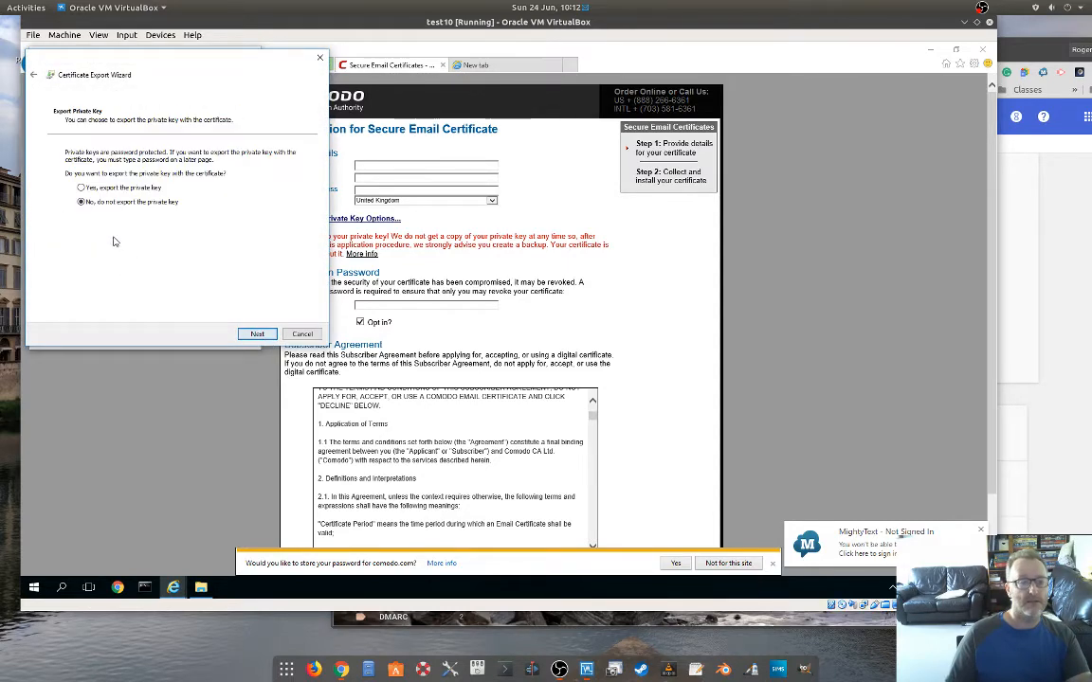
left_click(81, 188)
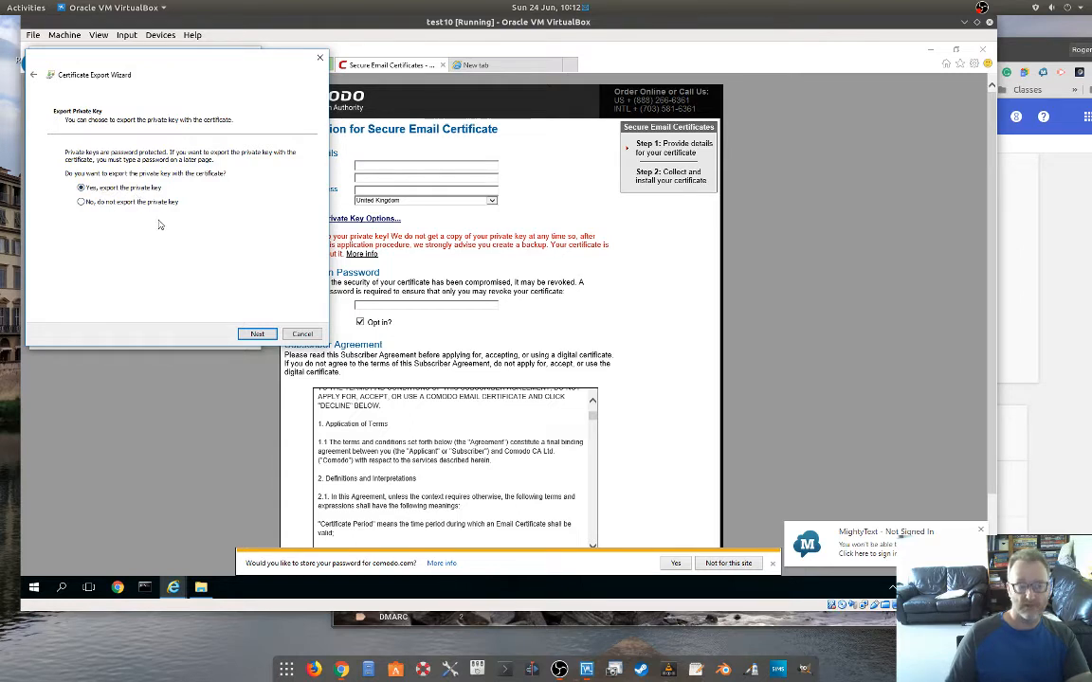
mouse_move(250, 345)
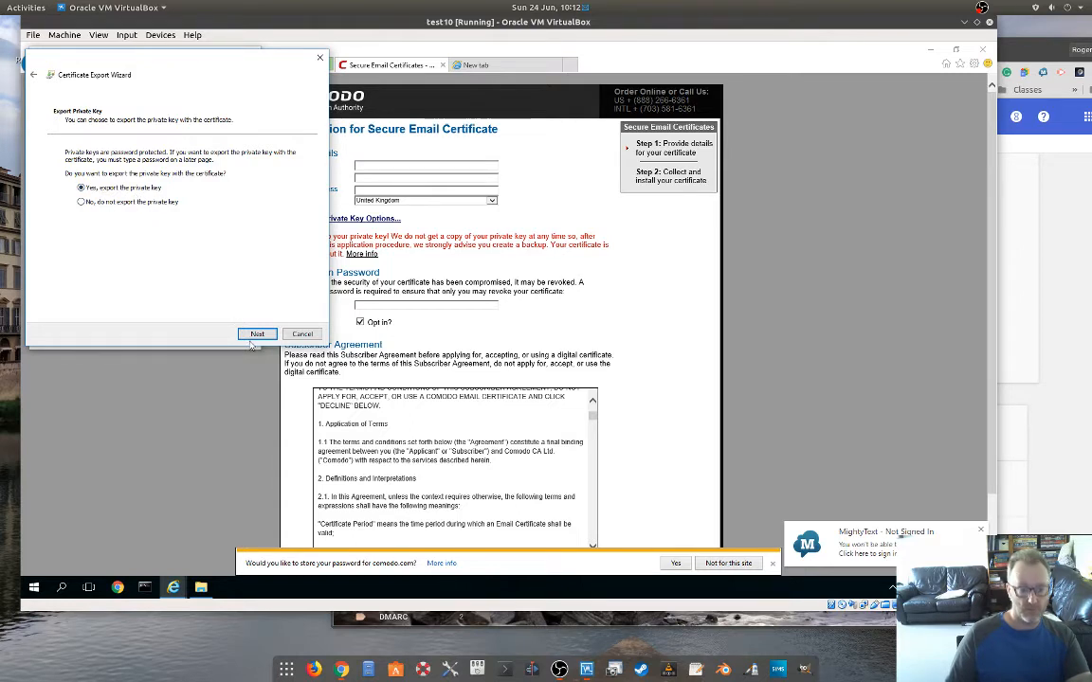
left_click(258, 334)
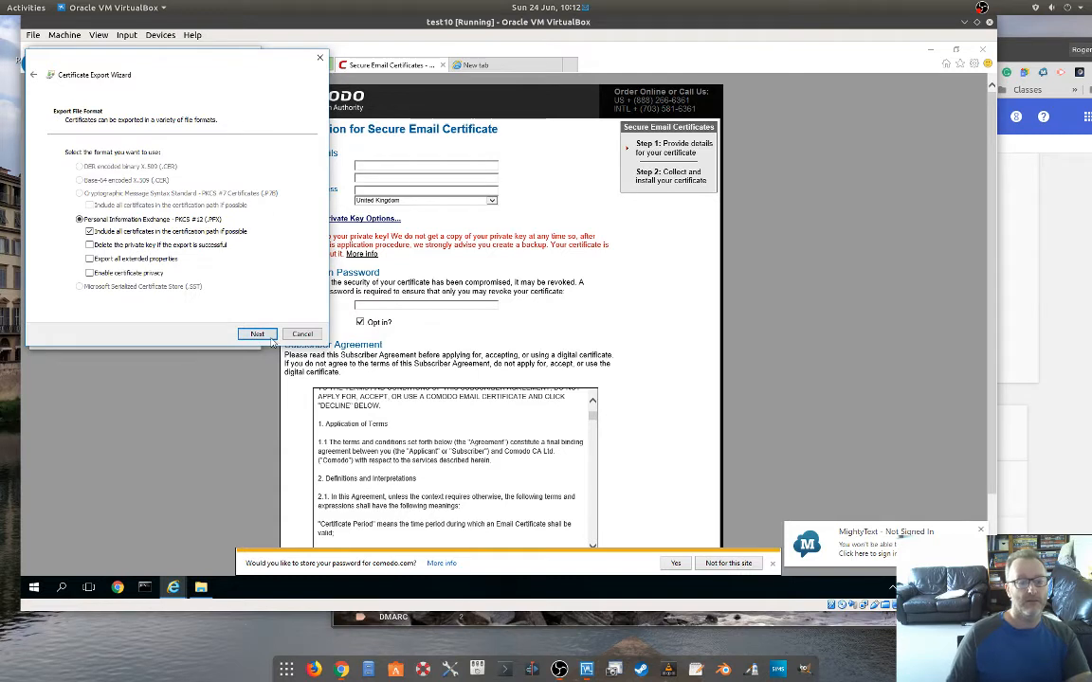
left_click(258, 334)
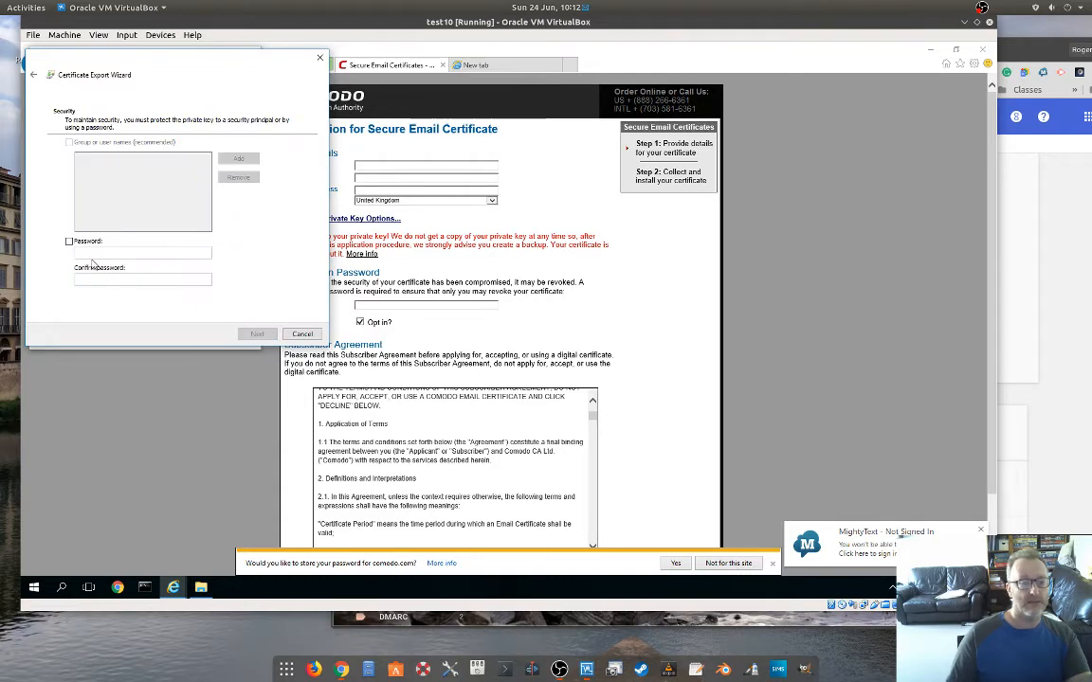
left_click(68, 241)
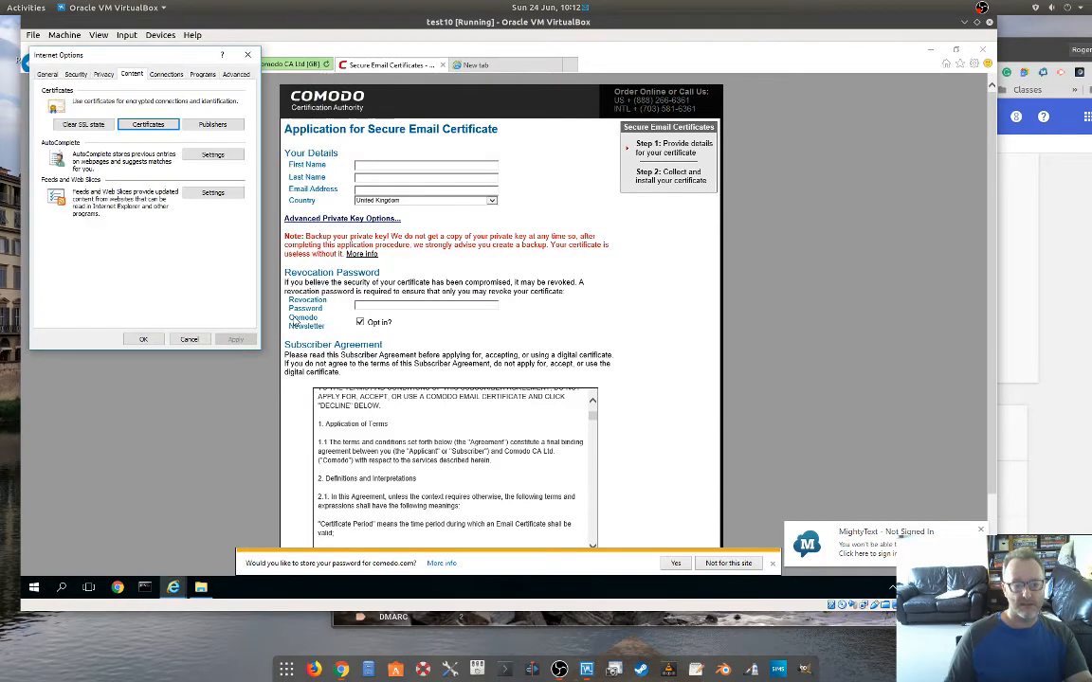
Step: Close Internet Options with OK, returning to the Comodo application page
left_click(190, 337)
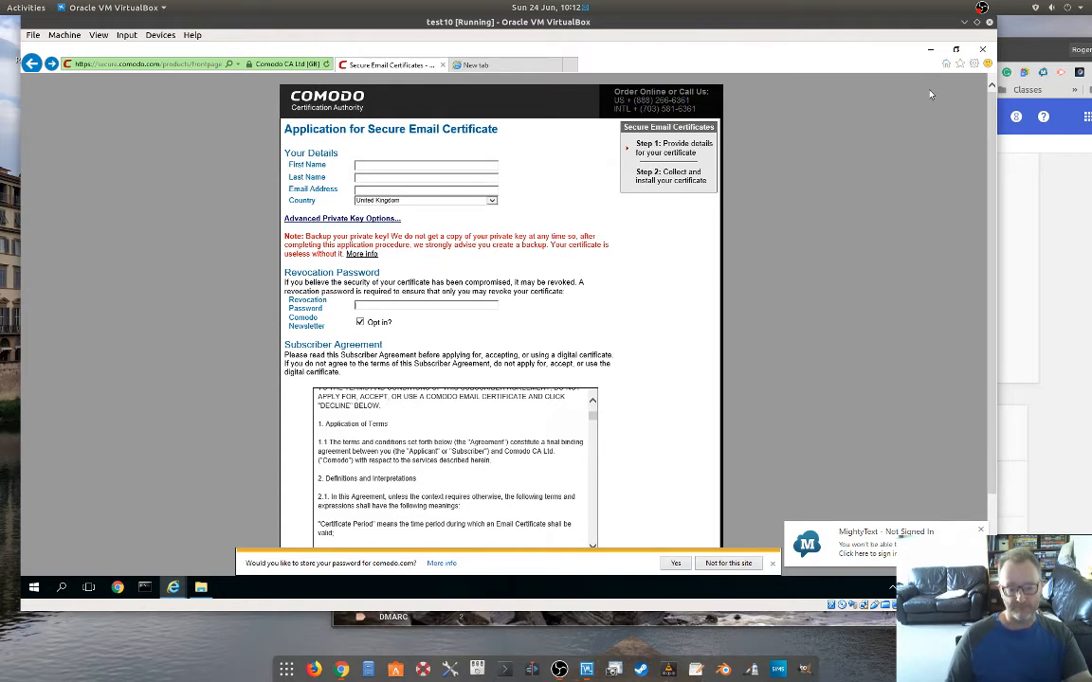
mouse_move(965, 28)
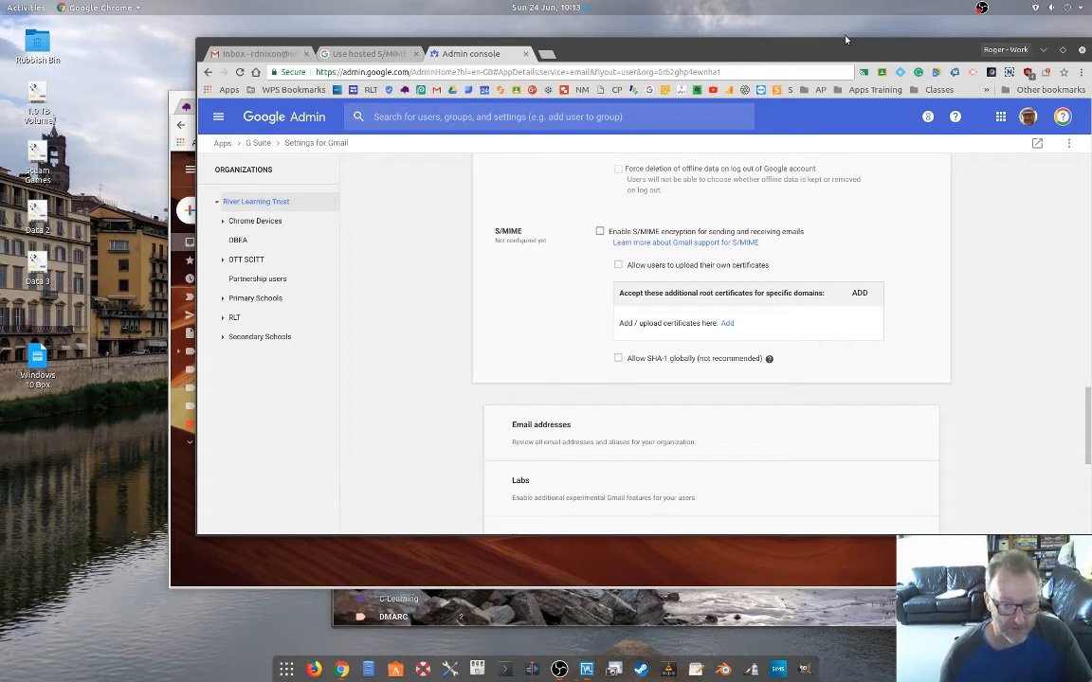
mouse_move(865, 46)
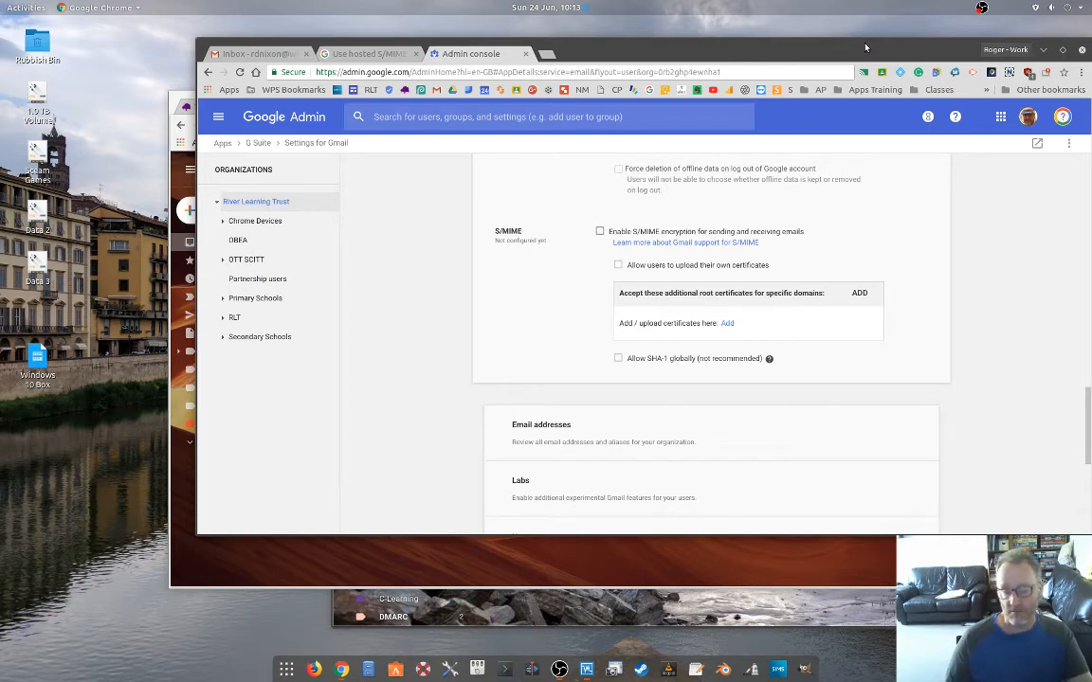
Step: Go to Chrome's Settings page from the three-dot menu
left_click(1080, 72)
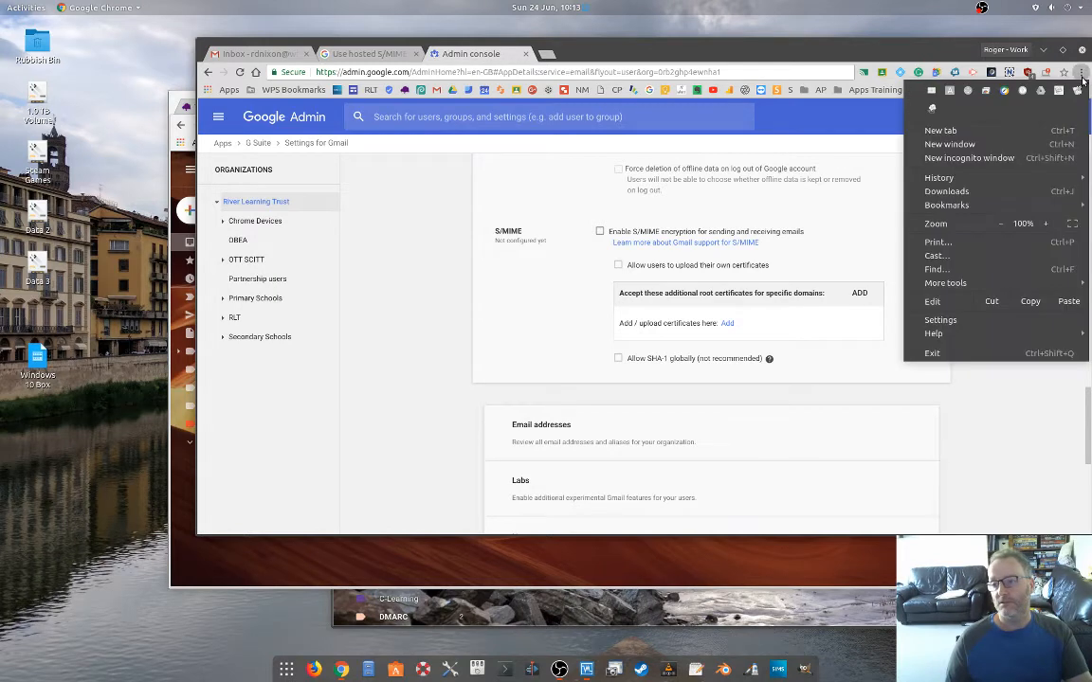
mouse_move(932, 333)
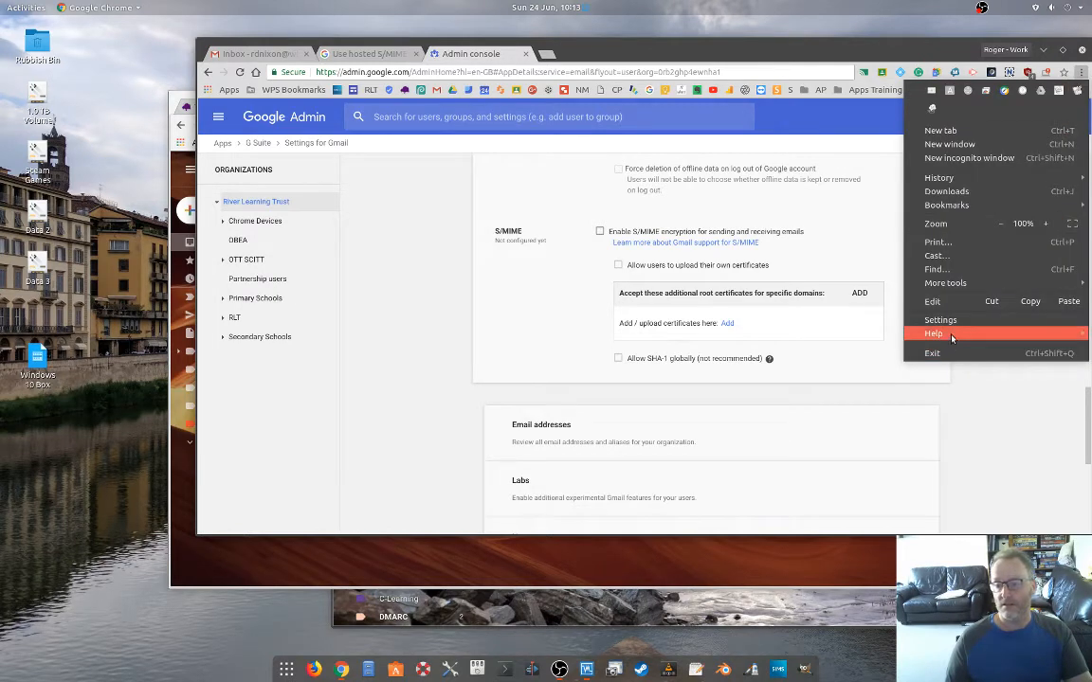
mouse_move(941, 319)
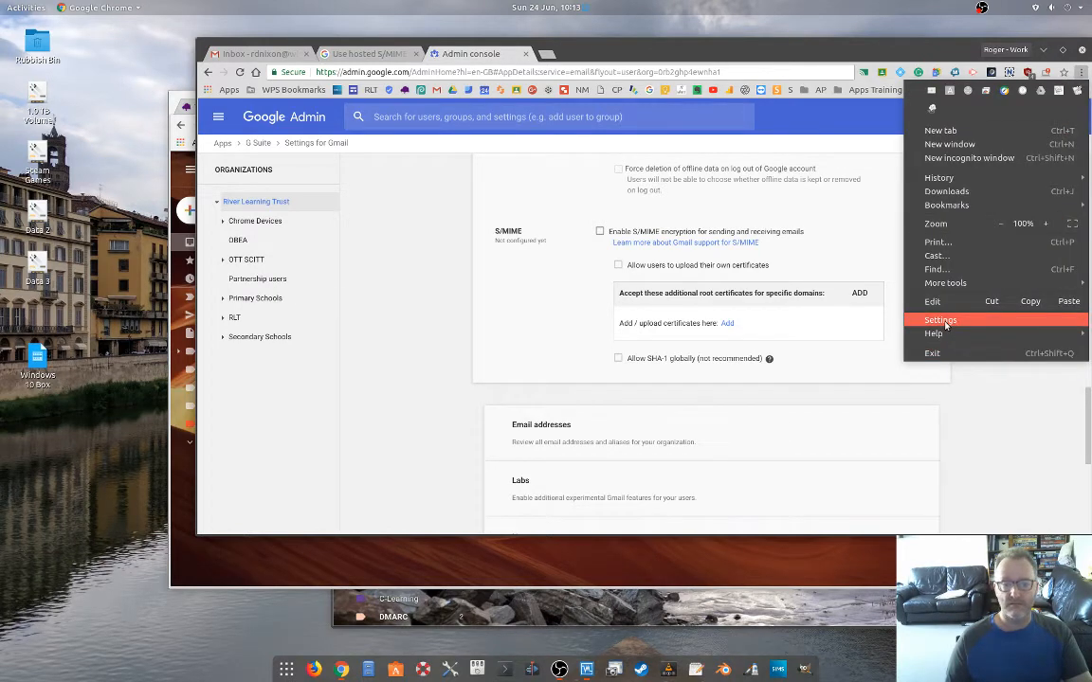
left_click(941, 319)
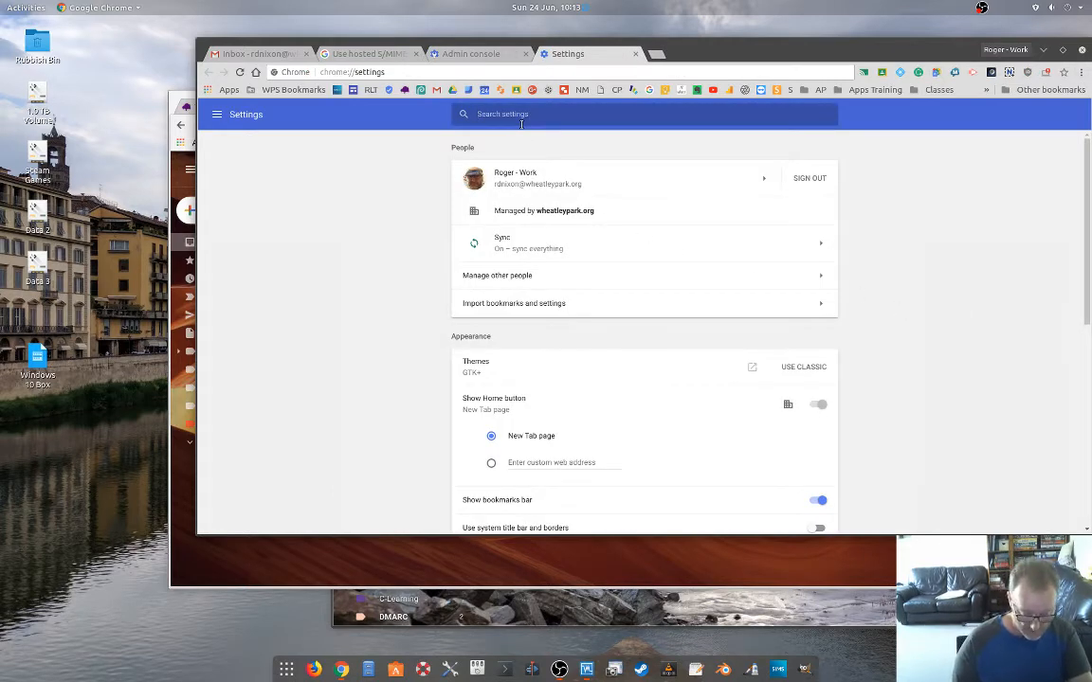
Step: Search settings for 'cert', start a certificate import, browse Downloads, then cancel
type("cert")
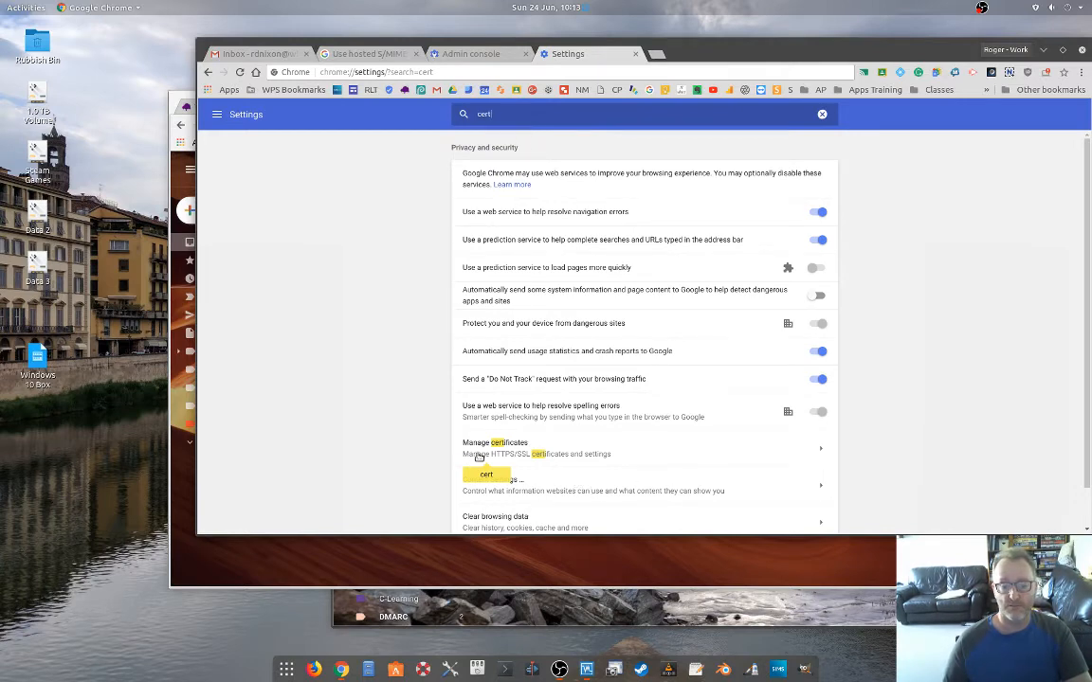
left_click(493, 444)
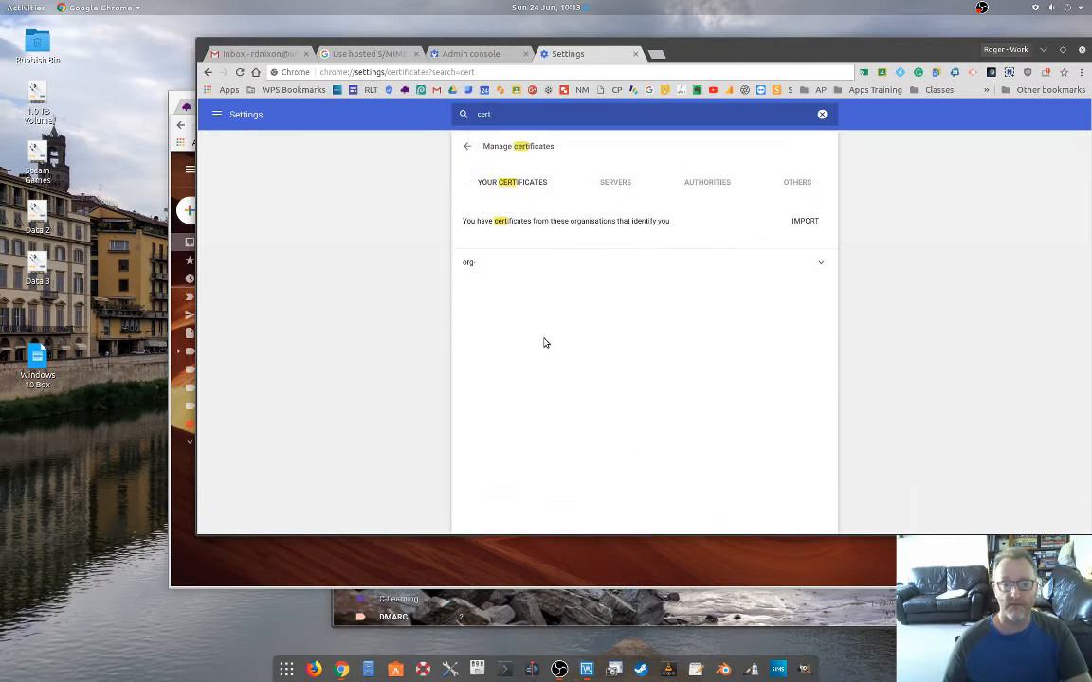
left_click(804, 220)
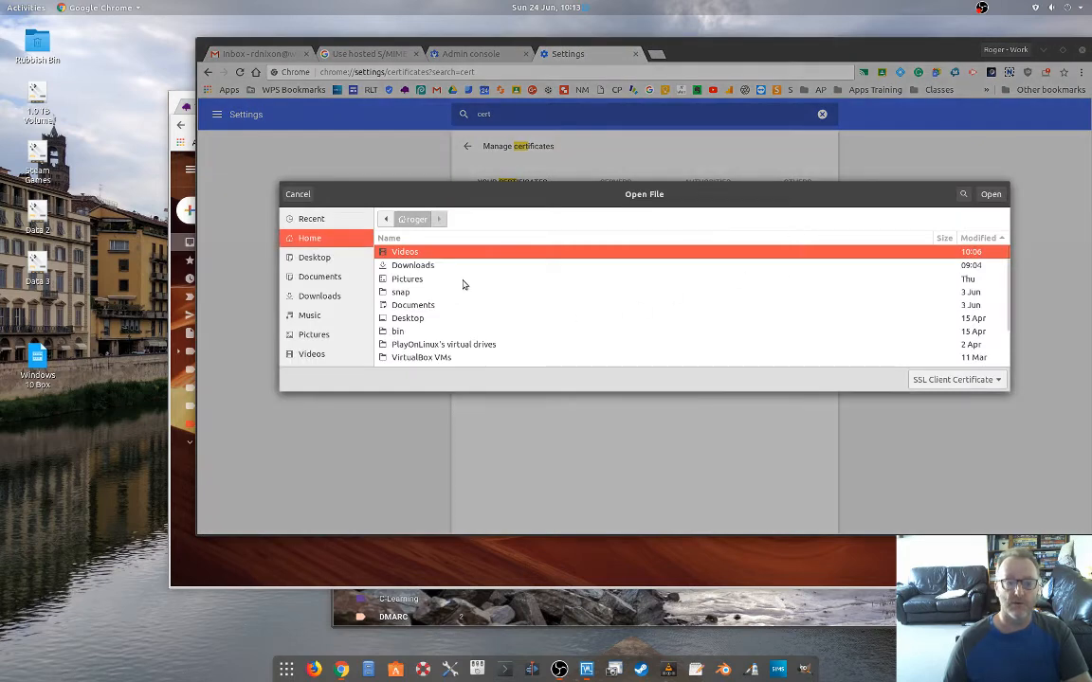
left_click(318, 296)
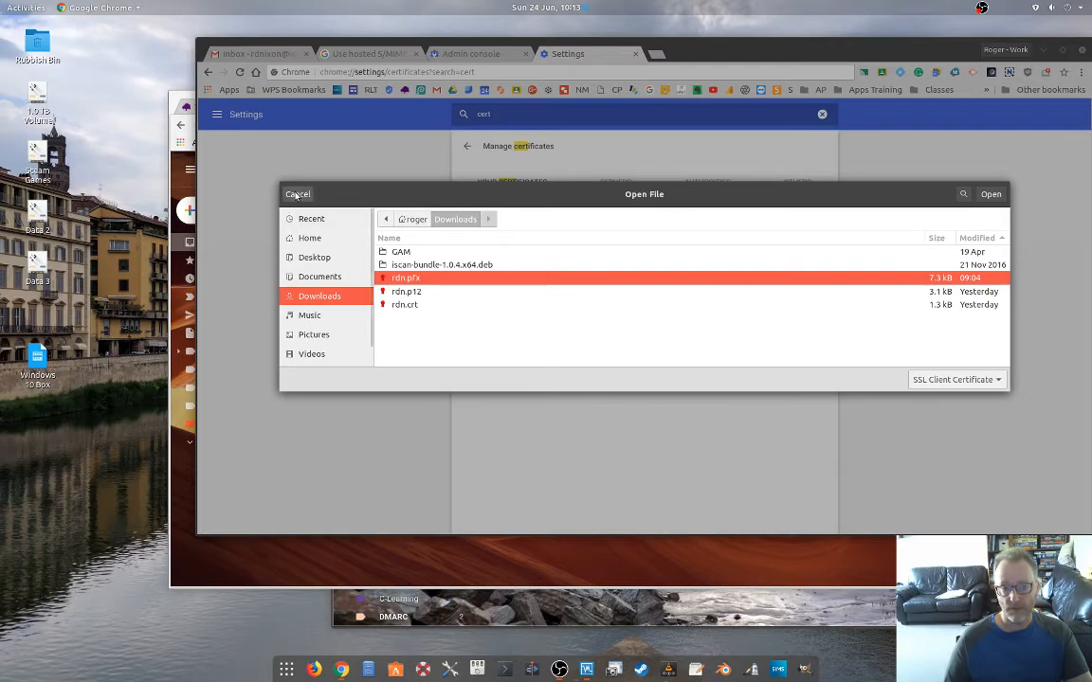
left_click(298, 194)
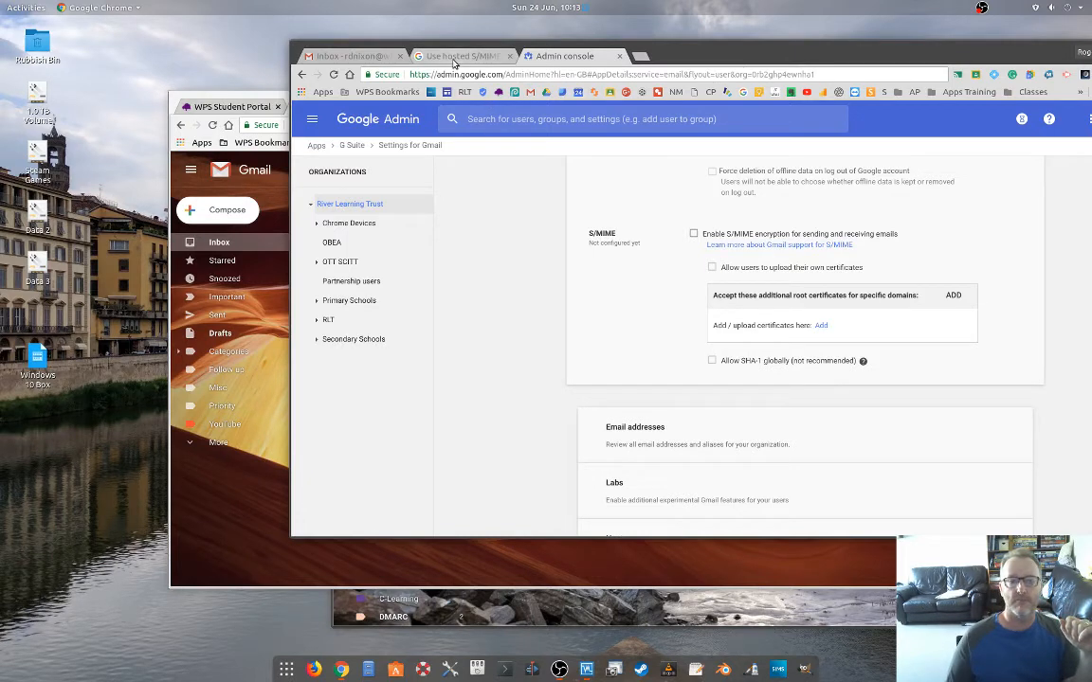
Step: Switch back to the Gmail inbox tab to reach its account settings
left_click(463, 55)
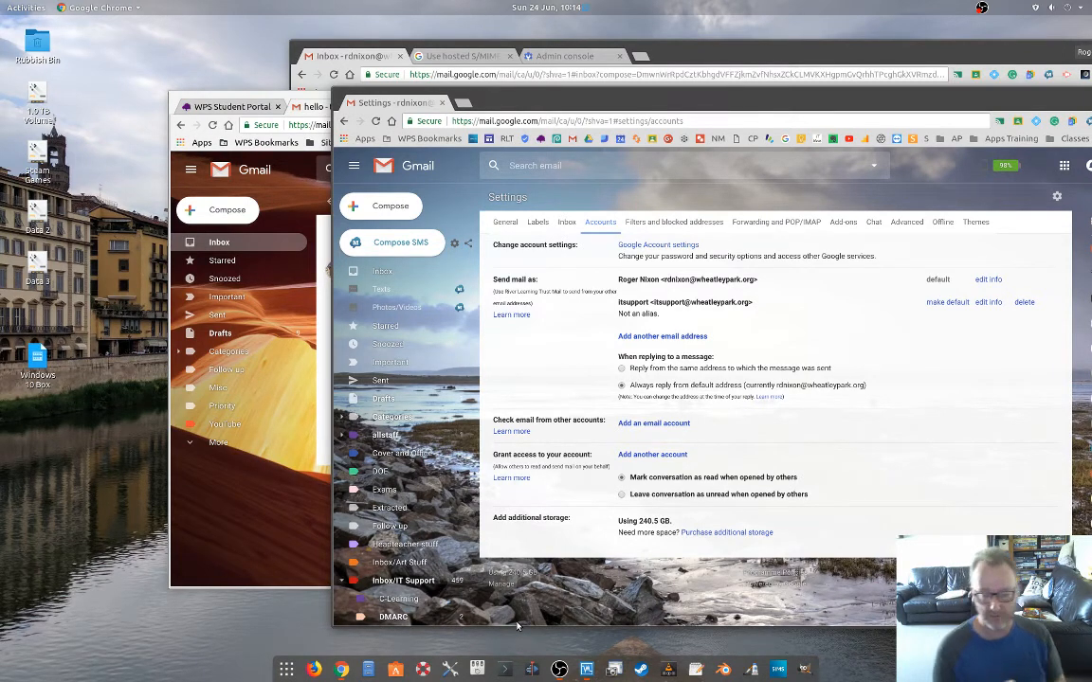
mouse_move(743, 330)
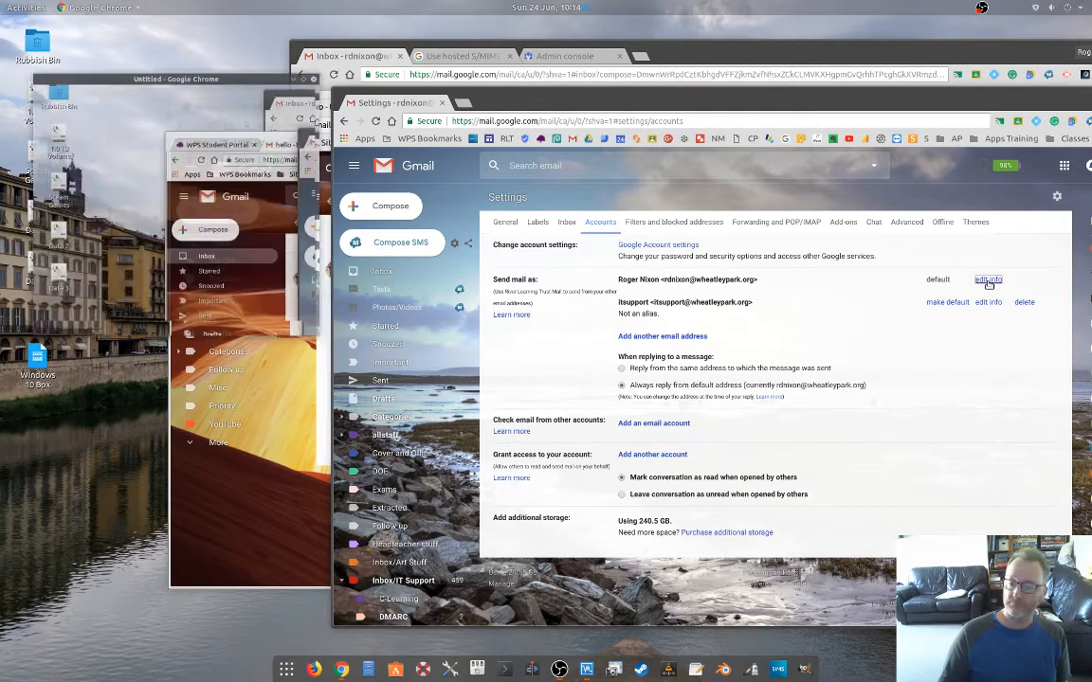
Step: Edit the default Send mail as address and choose to encrypt with the uploaded COMODO certificate
left_click(987, 279)
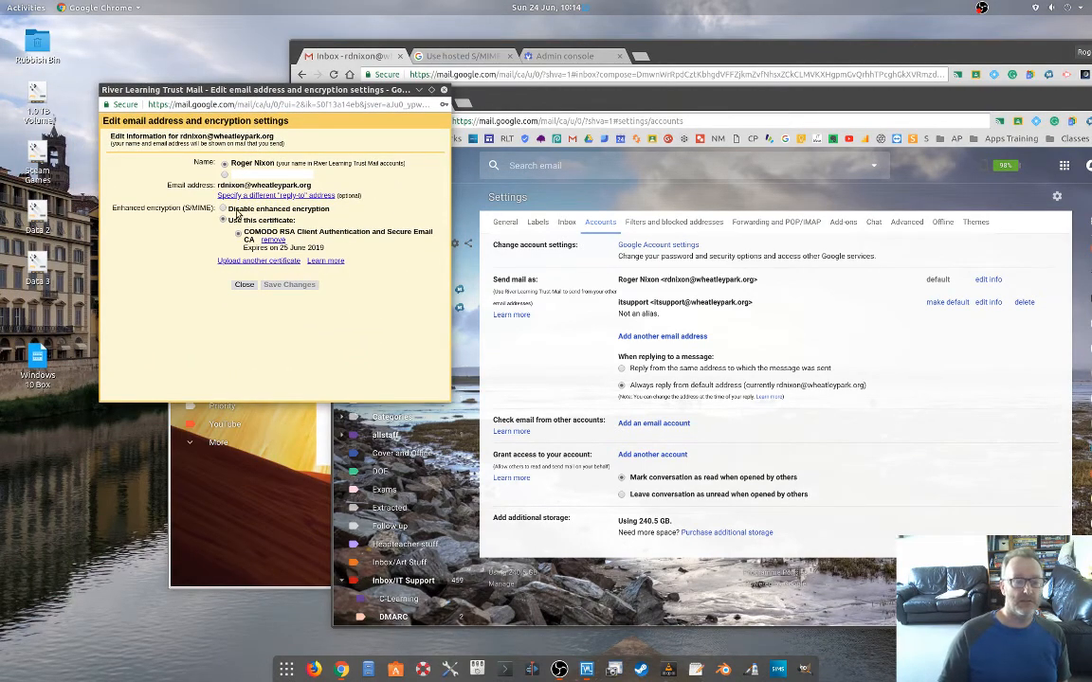
mouse_move(311, 213)
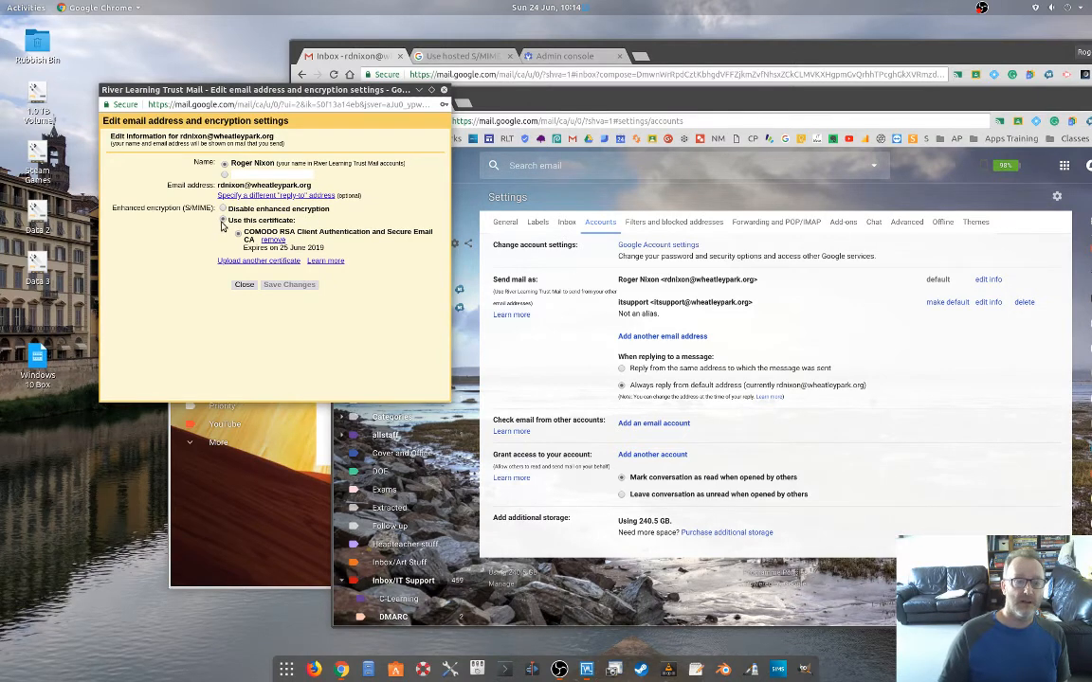
left_click(239, 235)
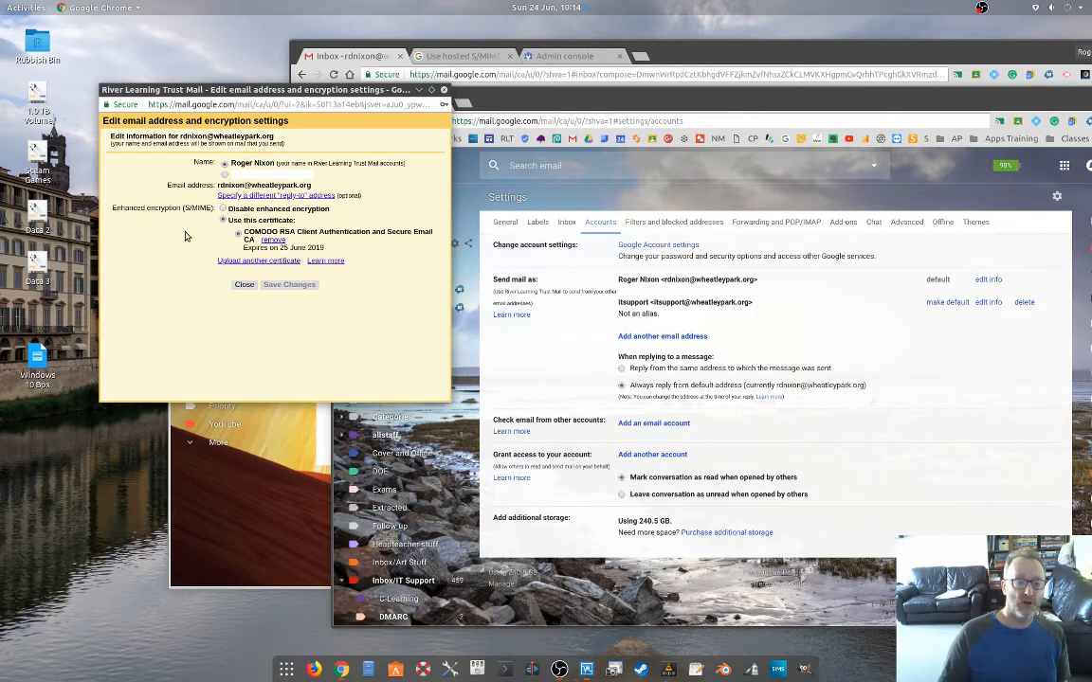
mouse_move(223, 241)
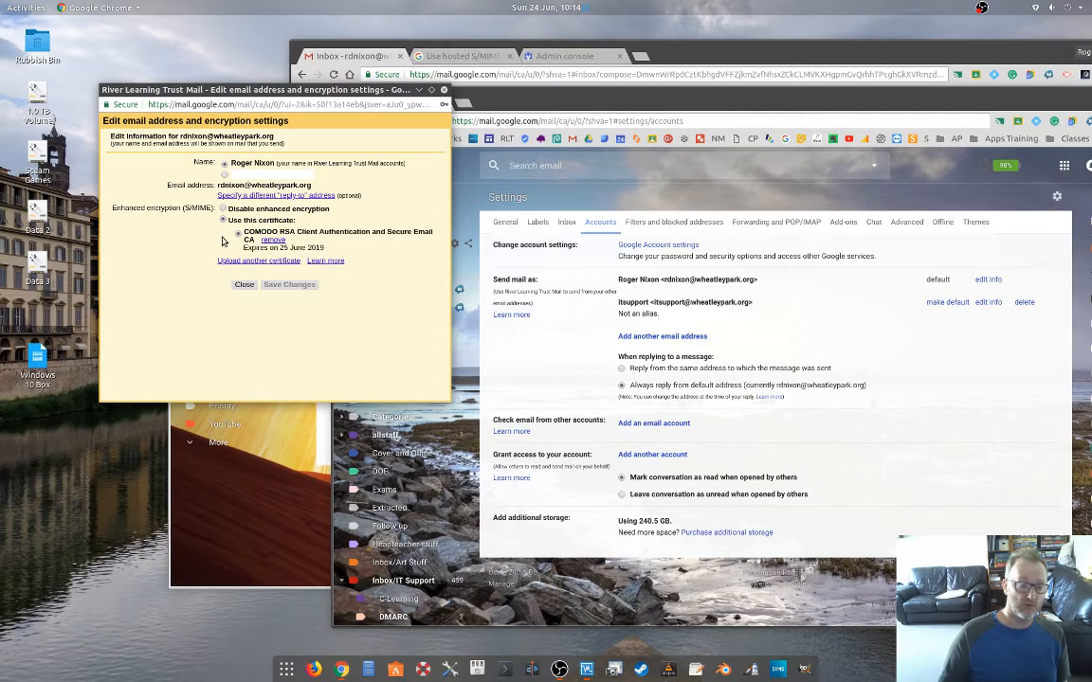
mouse_move(258, 261)
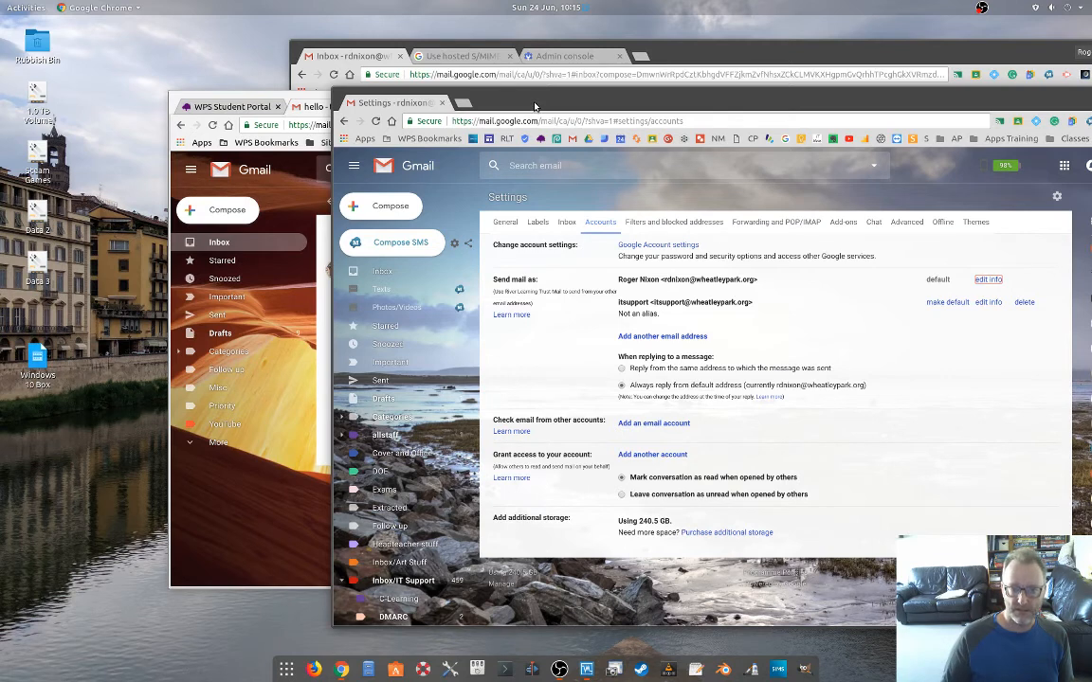
mouse_move(529, 105)
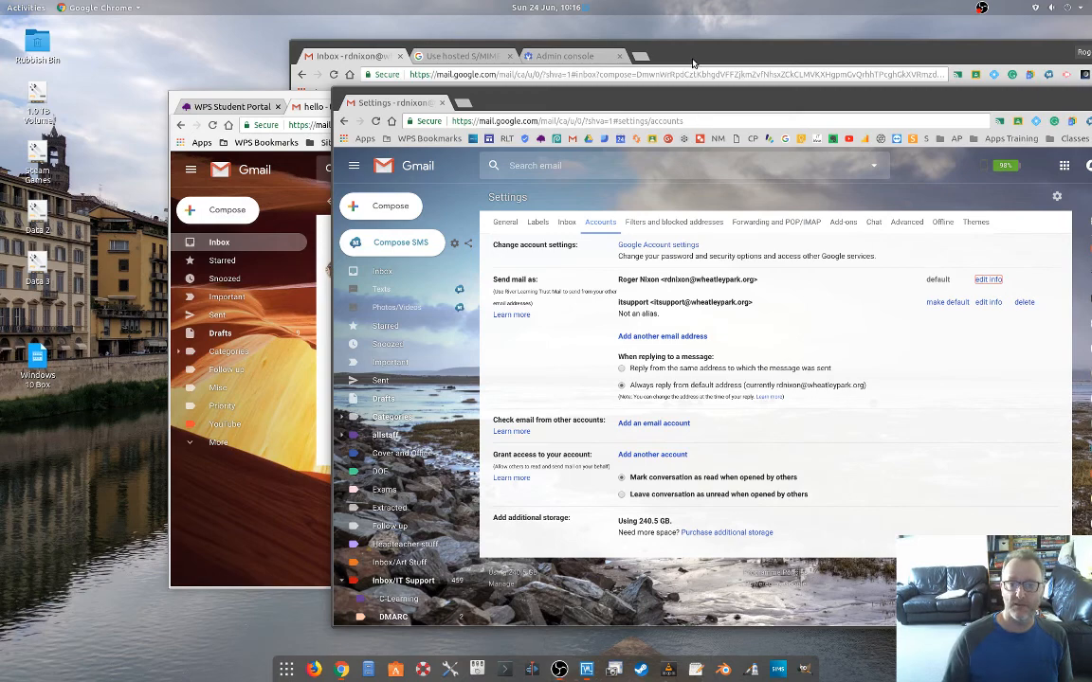
left_click(459, 57)
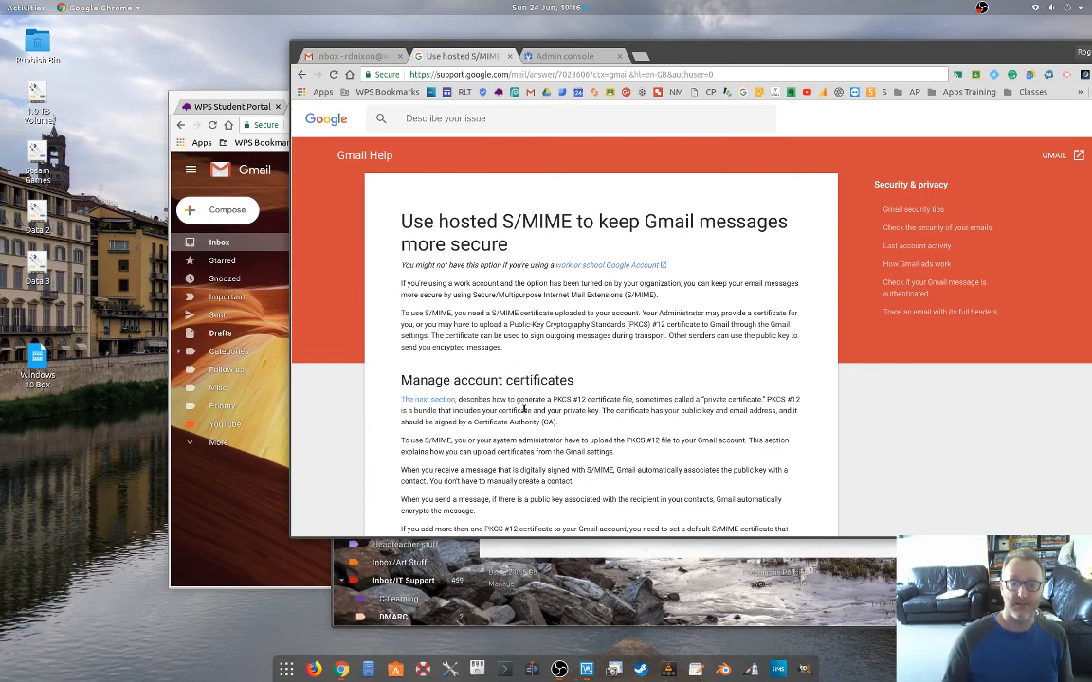
Step: Expand the 'Upload a certificate' section of the hosted S/MIME help article
scroll("down", 3)
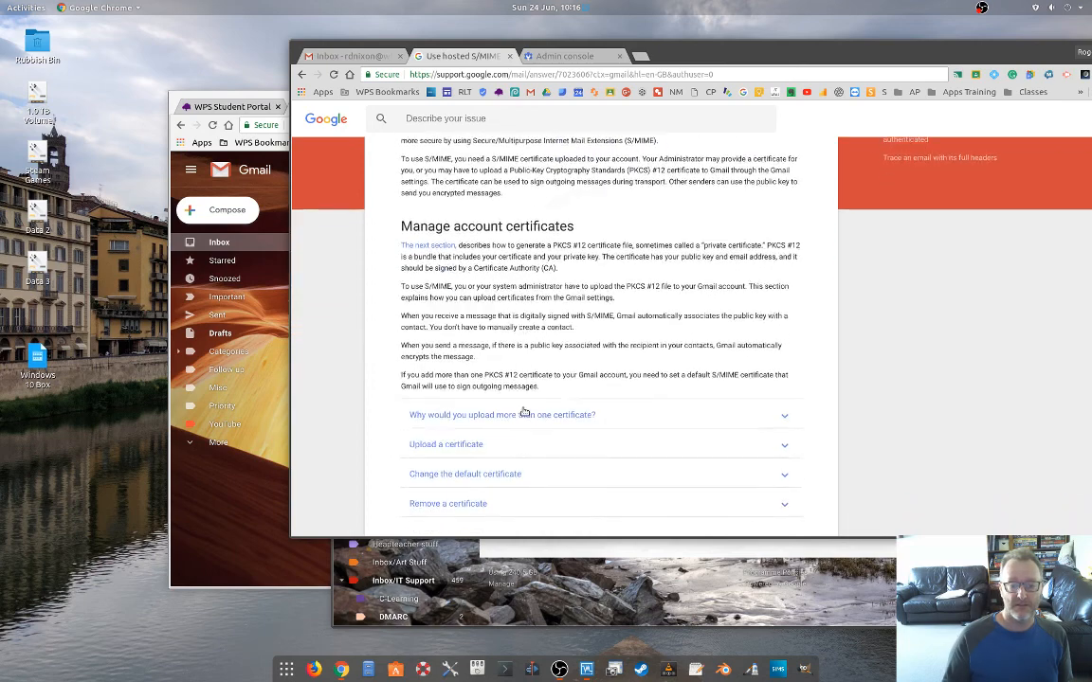
scroll("down", 3)
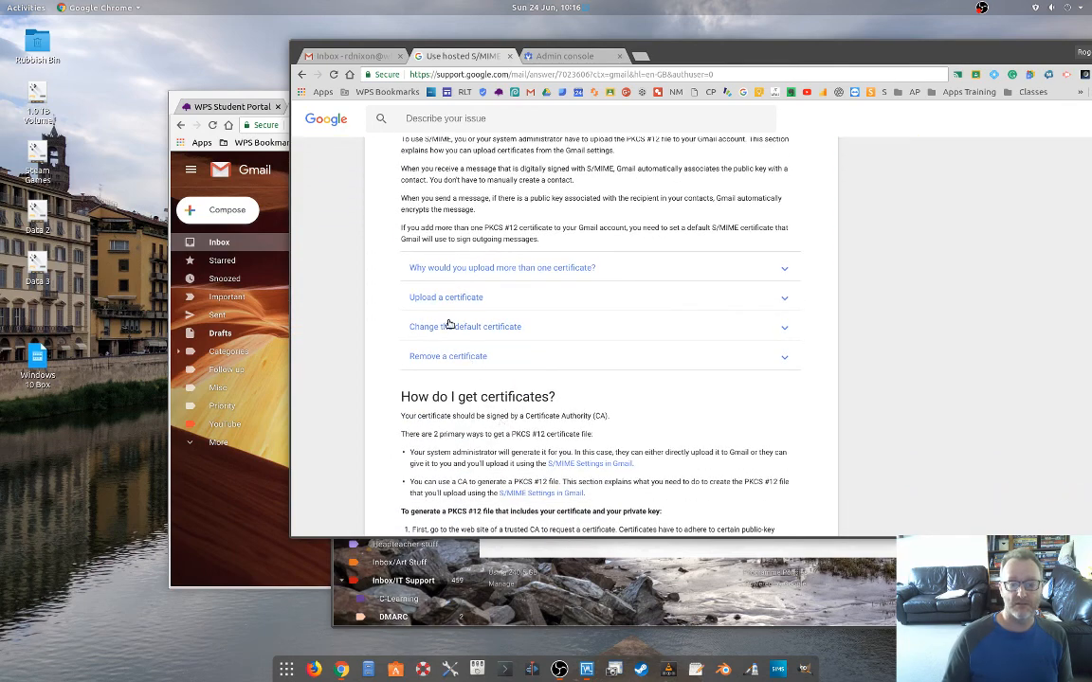
left_click(446, 296)
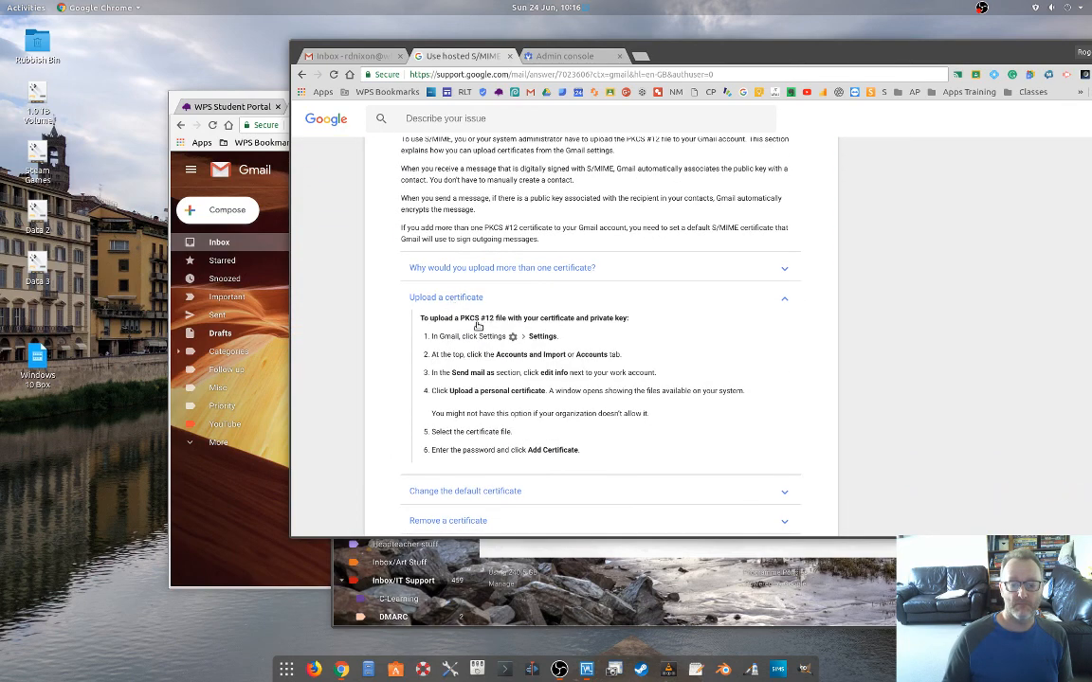
scroll("down", 3)
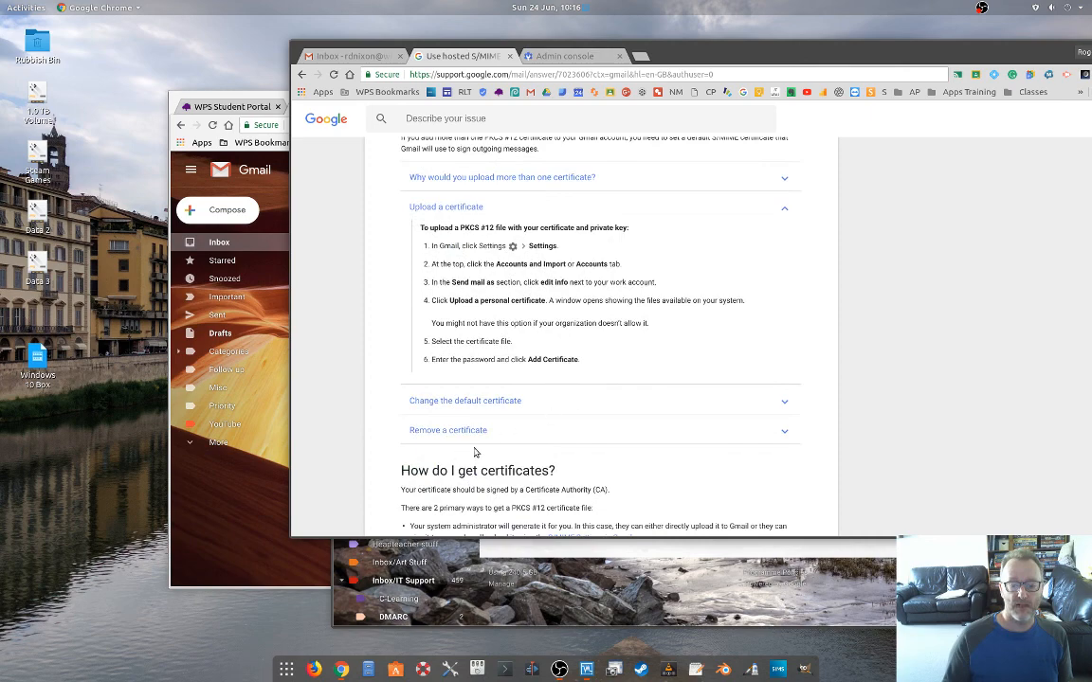
scroll("down", 3)
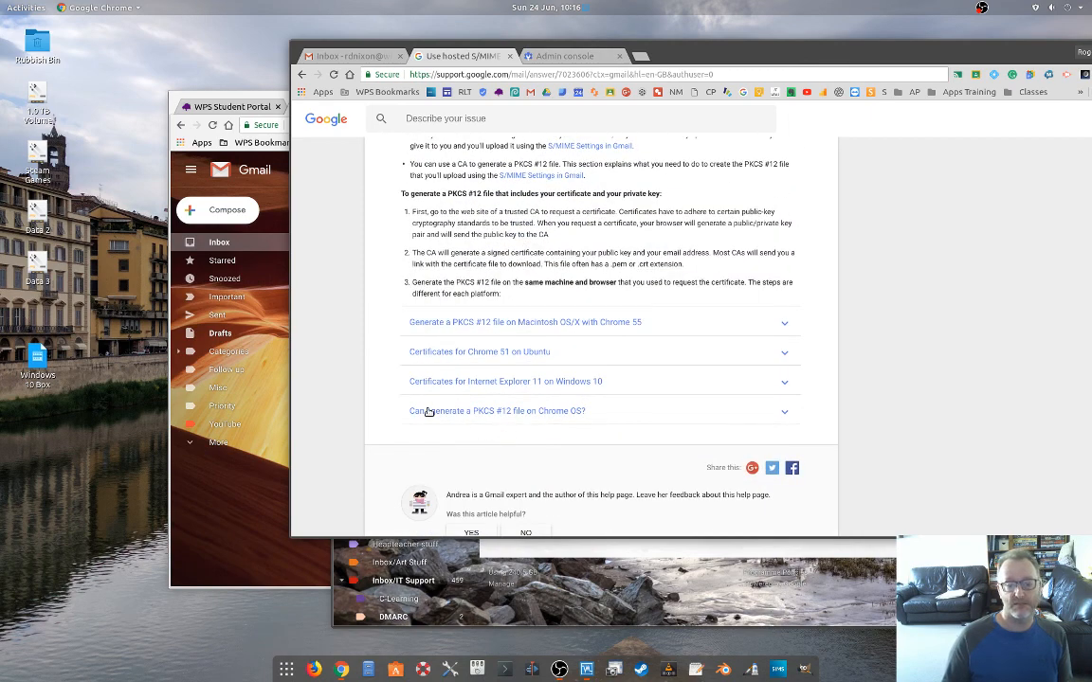
mouse_move(455, 426)
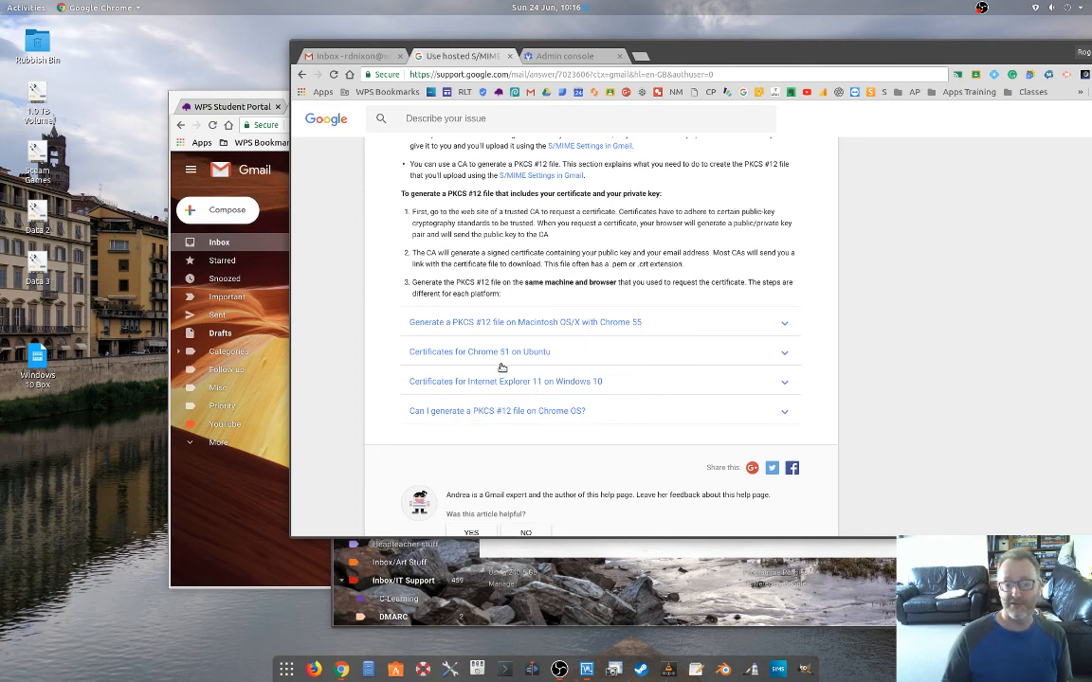
mouse_move(523, 396)
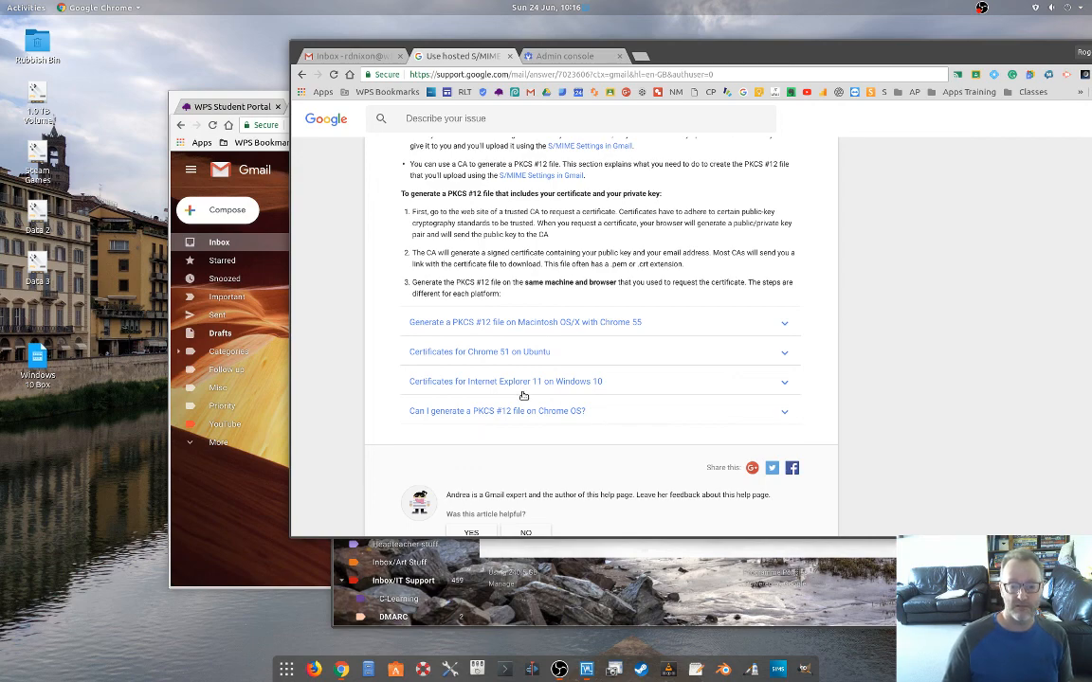
Step: Expand 'Certificates for Internet Explorer 11 on Windows 10' to show its export steps
left_click(504, 381)
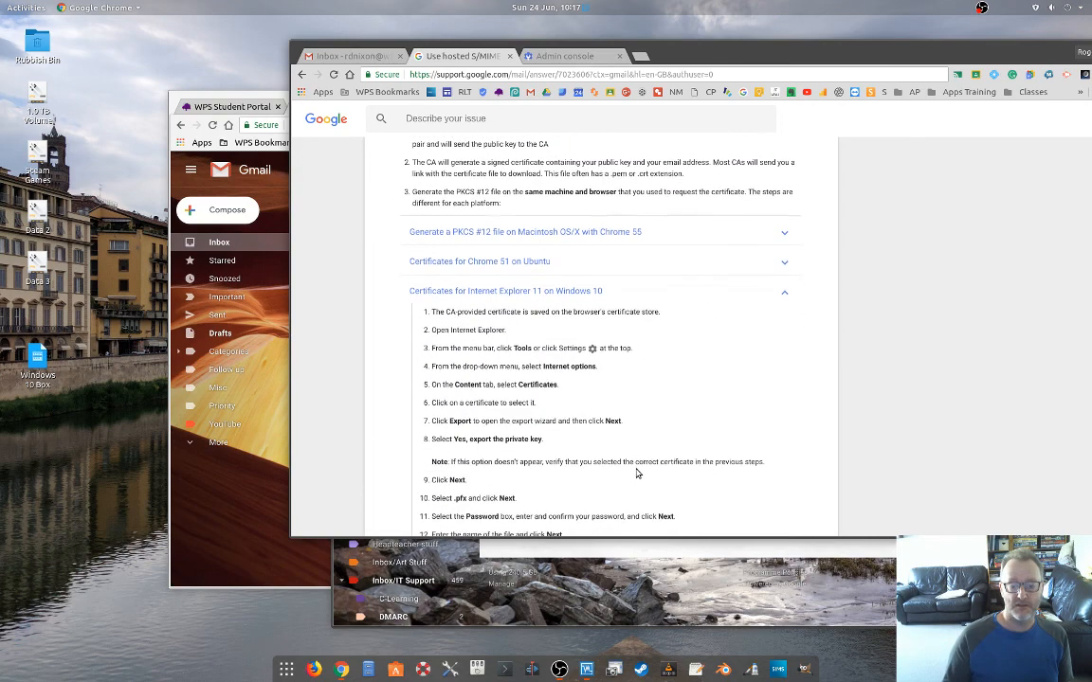
scroll("down", 3)
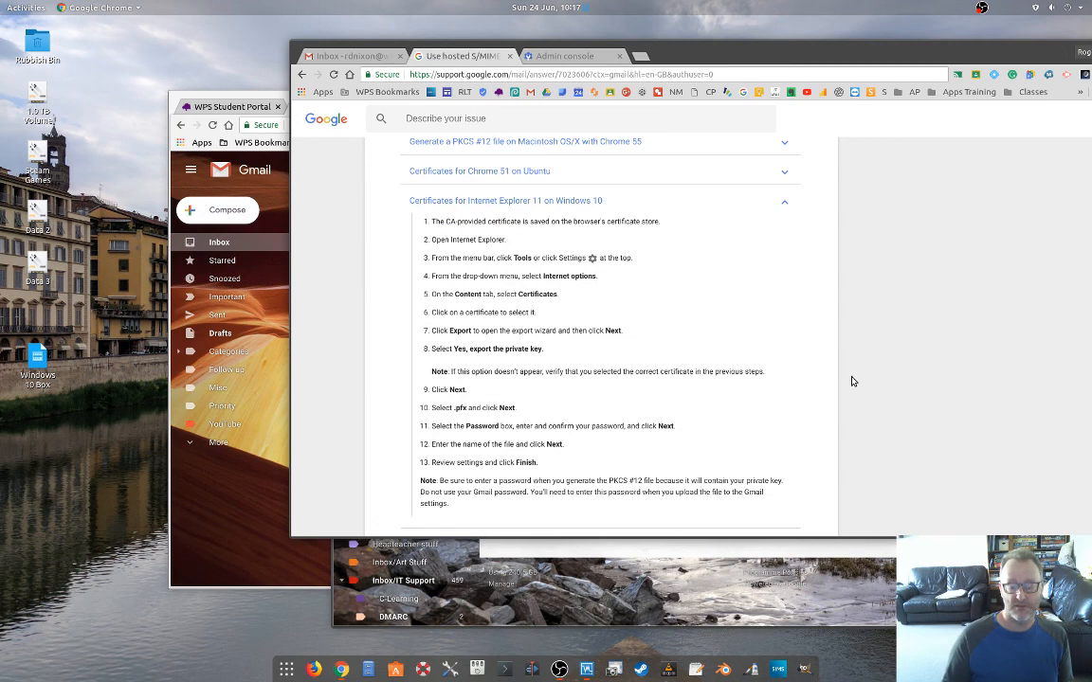